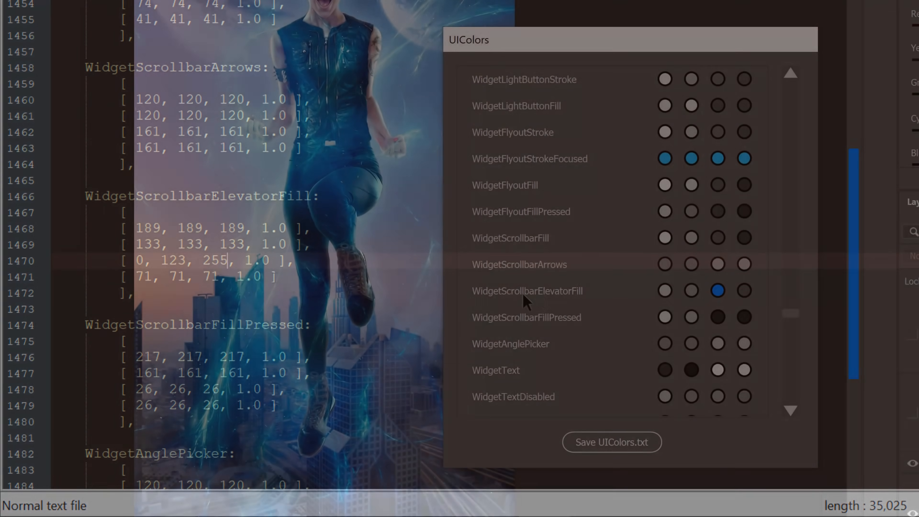
Step: Bring up Photoshop Preferences on the General page with Ctrl+K over the Super Woman image
left_click(718, 290)
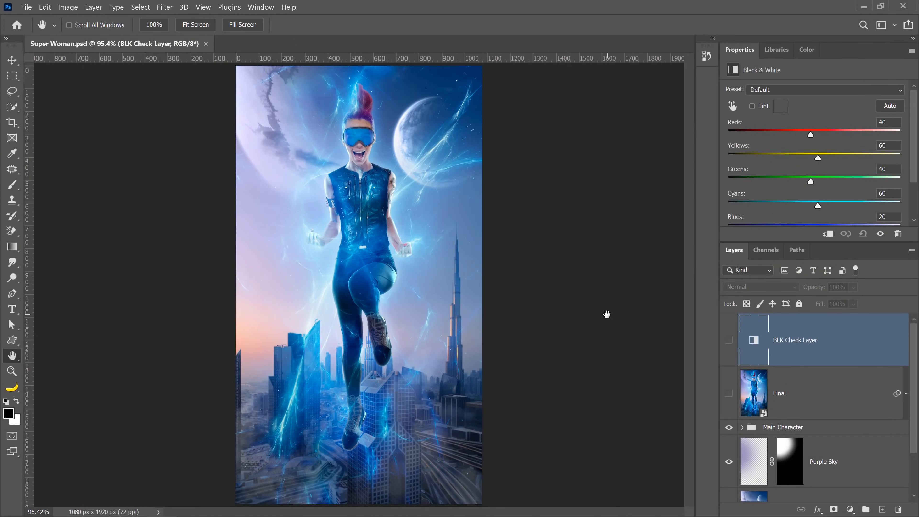
key("ctrl+k")
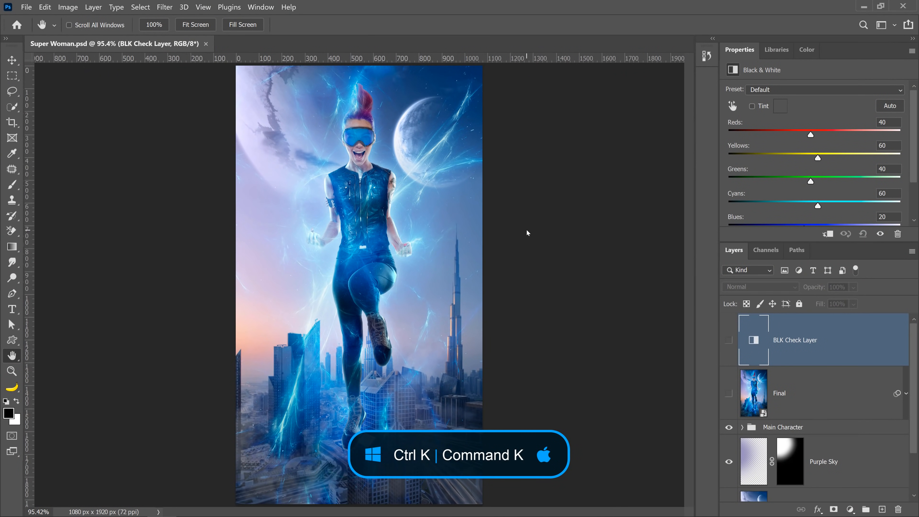
key("ctrl+k")
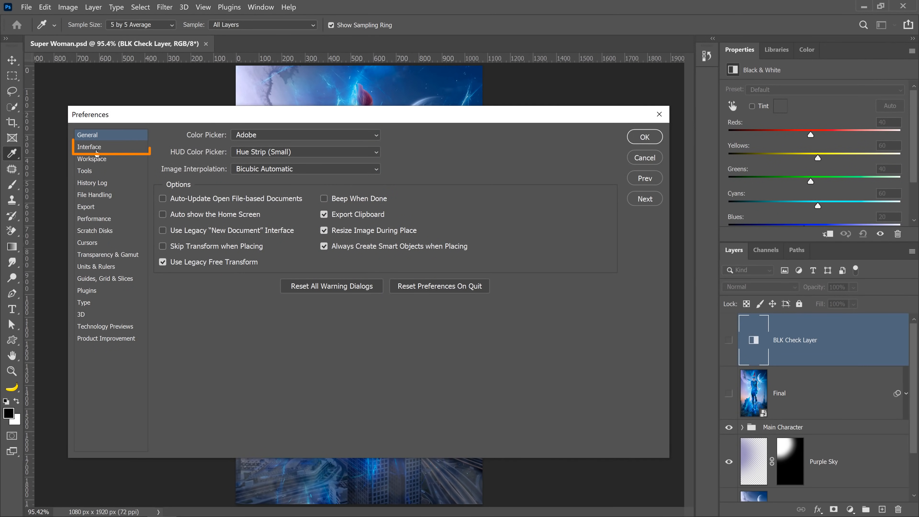
Step: On the Interface page, try the darkest, light grey and lightest colour themes, ending on medium-dark
left_click(89, 146)
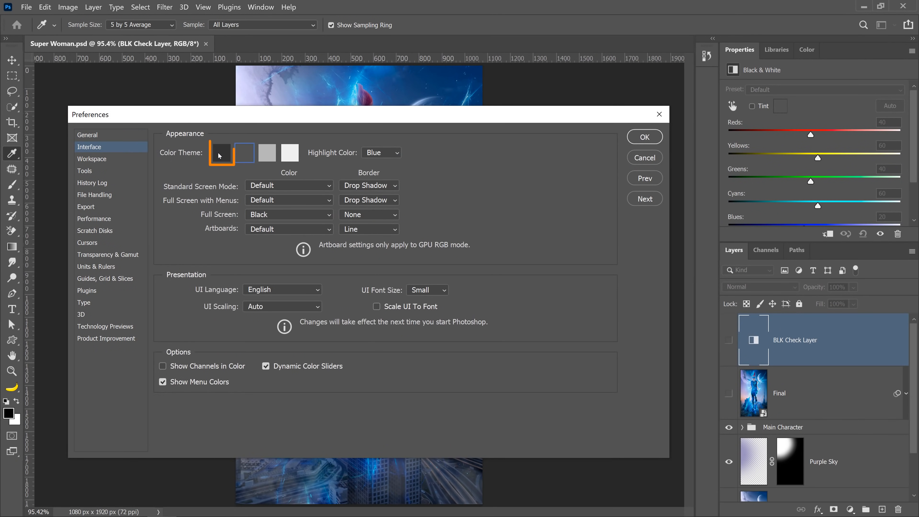
left_click(244, 152)
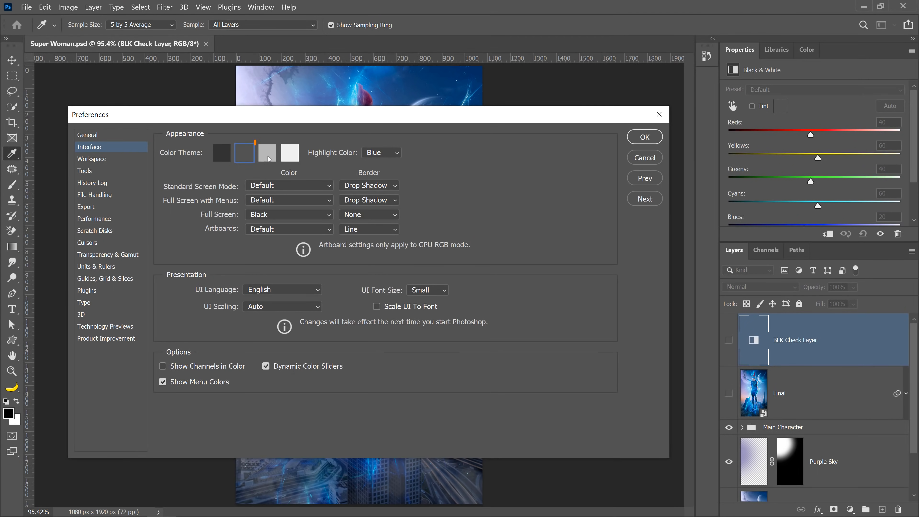
left_click(289, 152)
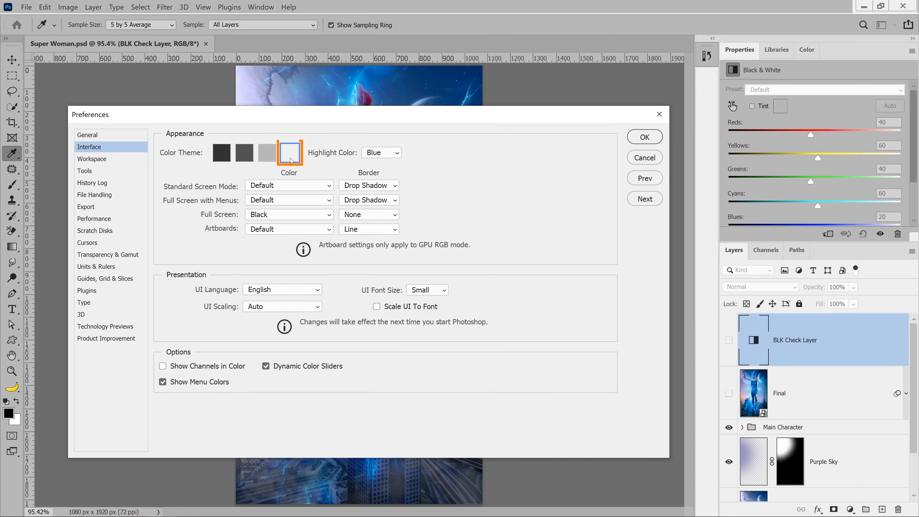
left_click(244, 152)
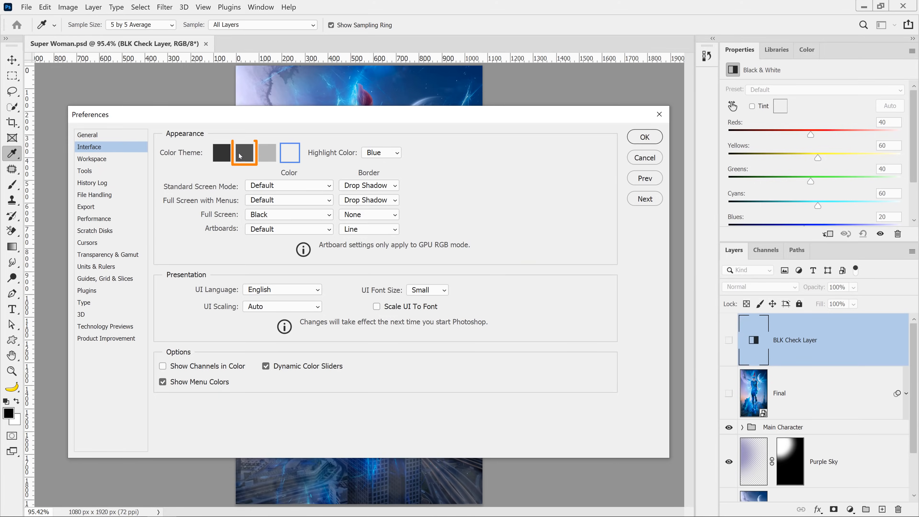
left_click(244, 153)
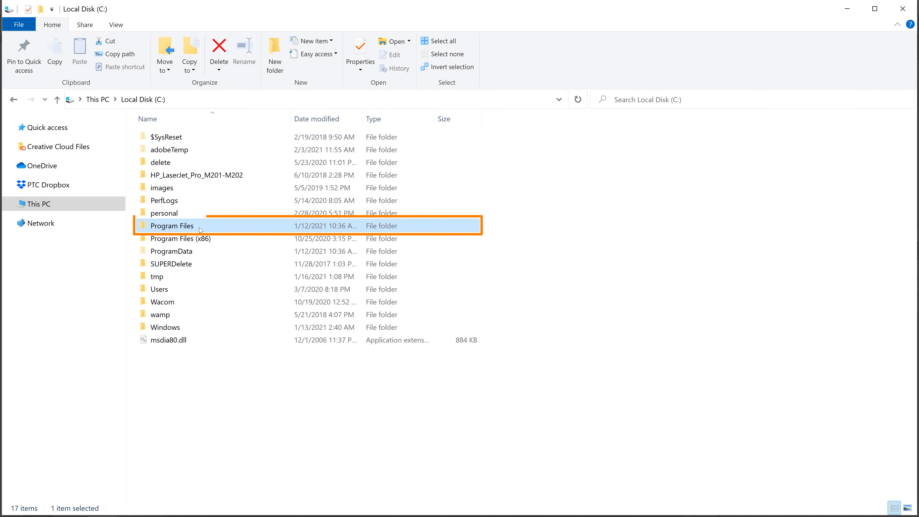
Step: Browse from C: into Program Files > Adobe and select the Adobe Photoshop 2021 folder
double_click(172, 226)
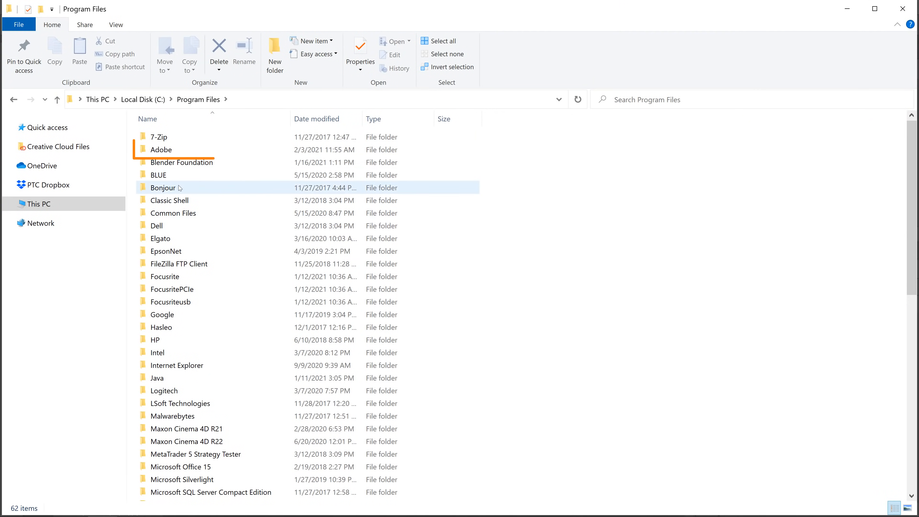
double_click(161, 149)
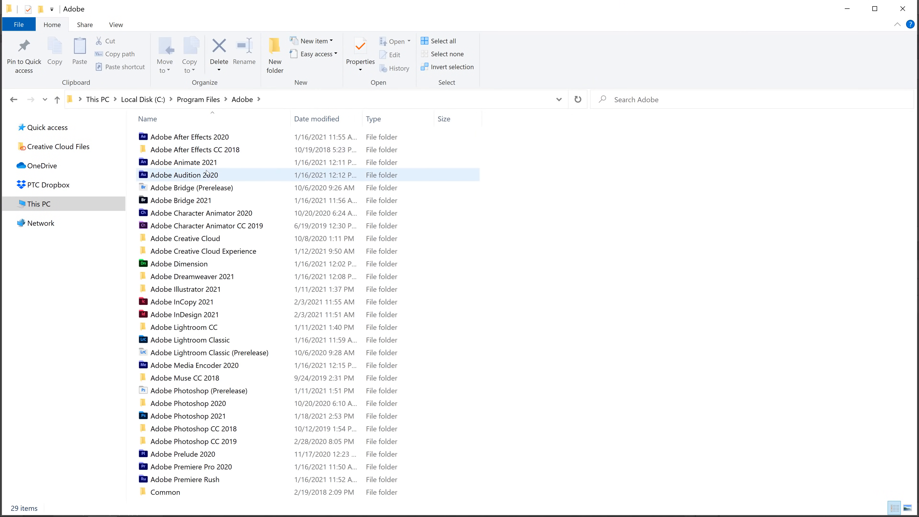
left_click(185, 377)
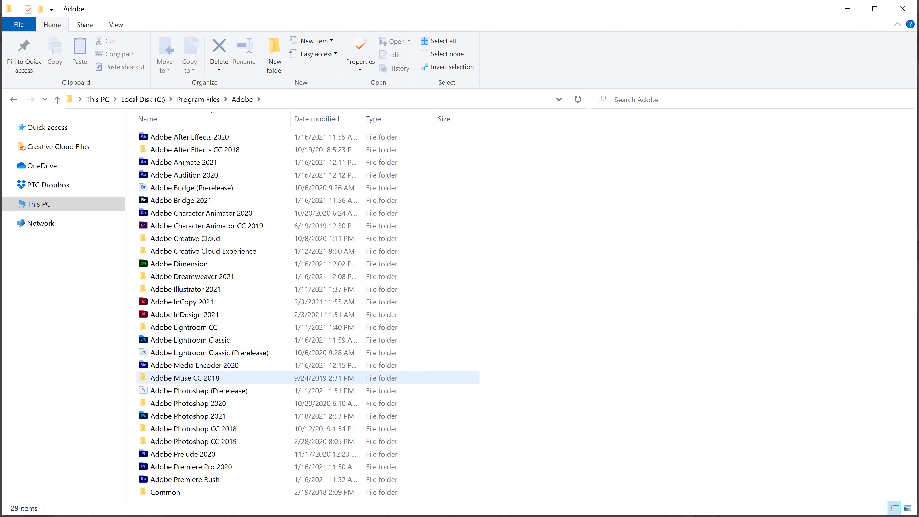
left_click(189, 416)
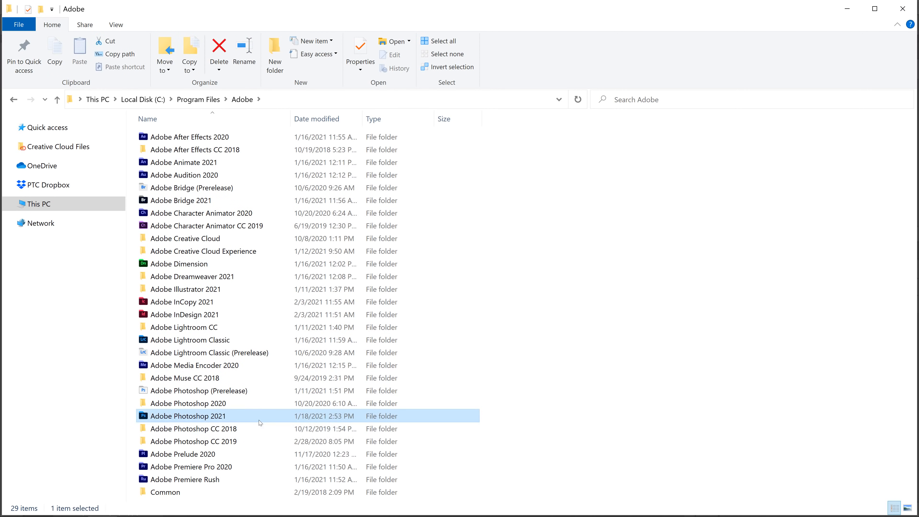
mouse_move(258, 416)
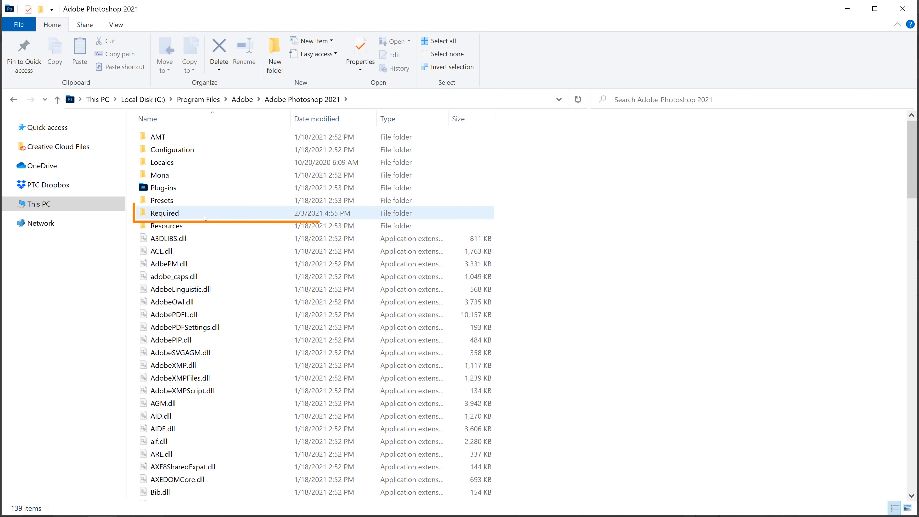
Step: Enter the Required folder and select the UIColors.txt file
double_click(165, 212)
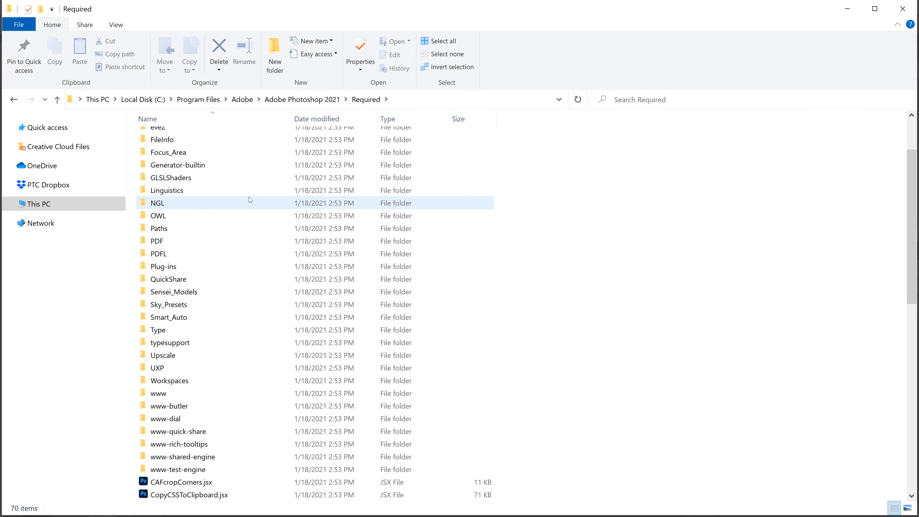
scroll("down", 3)
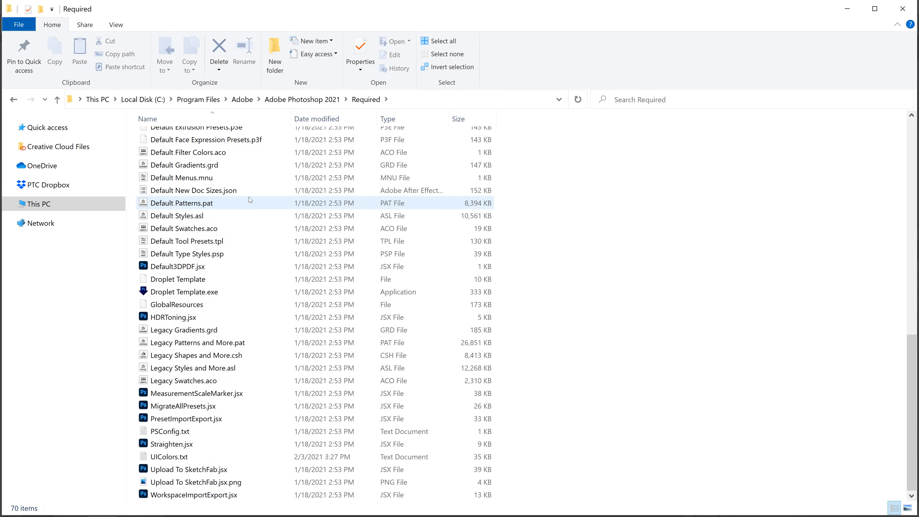
left_click(170, 456)
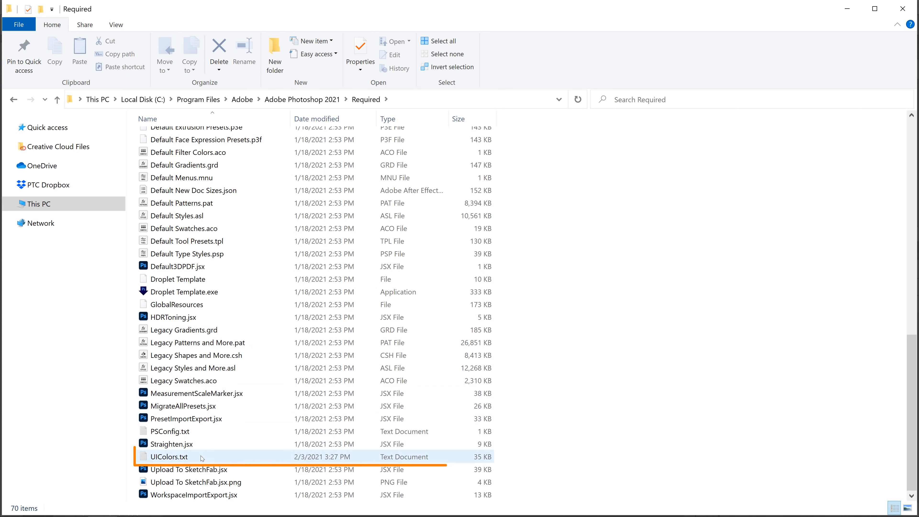
left_click(169, 456)
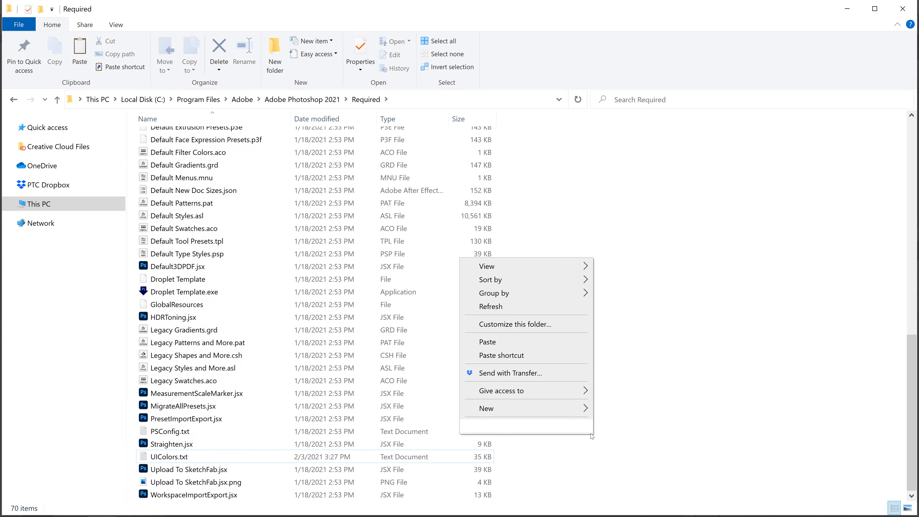
Step: Paste a copy of UIColors.txt with admin permission and rename it UIColors - Original.txt
left_click(487, 341)
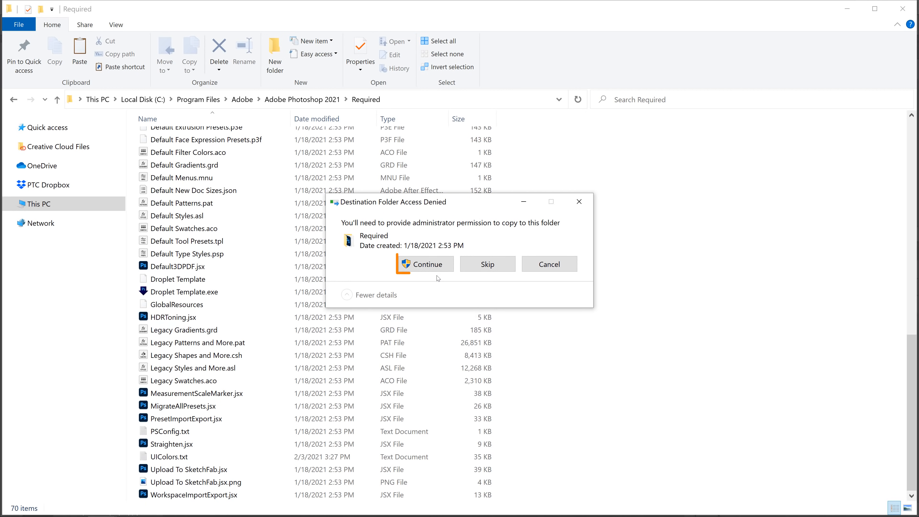
left_click(423, 263)
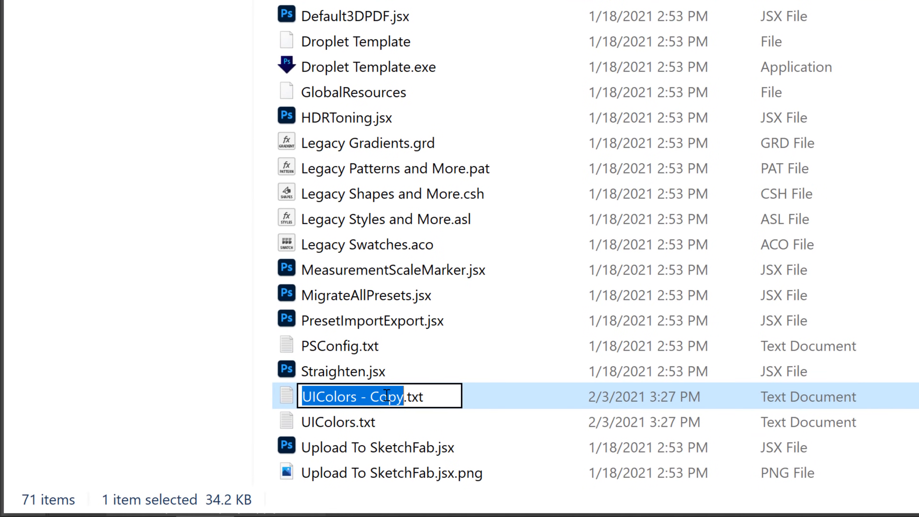
double_click(386, 396)
type("Original")
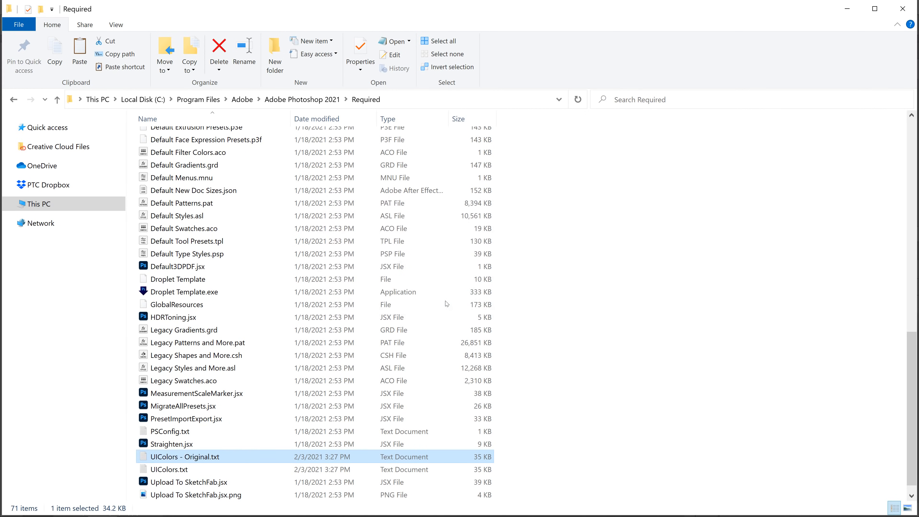
Step: Select the original UIColors.txt and bring up its context menu
left_click(170, 469)
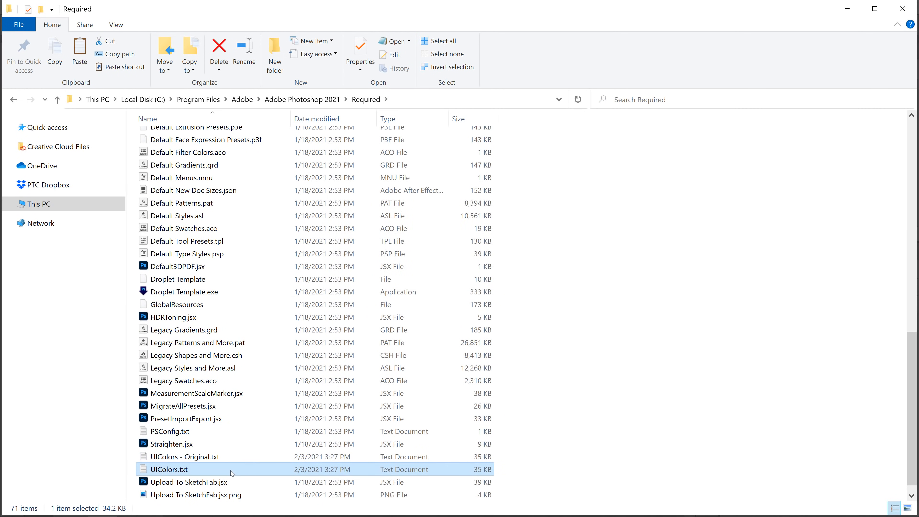
right_click(170, 469)
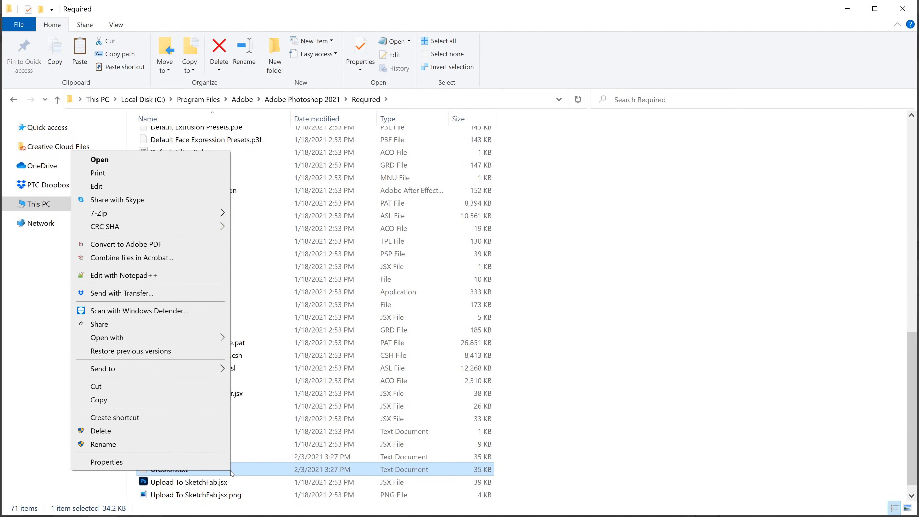
mouse_move(123, 276)
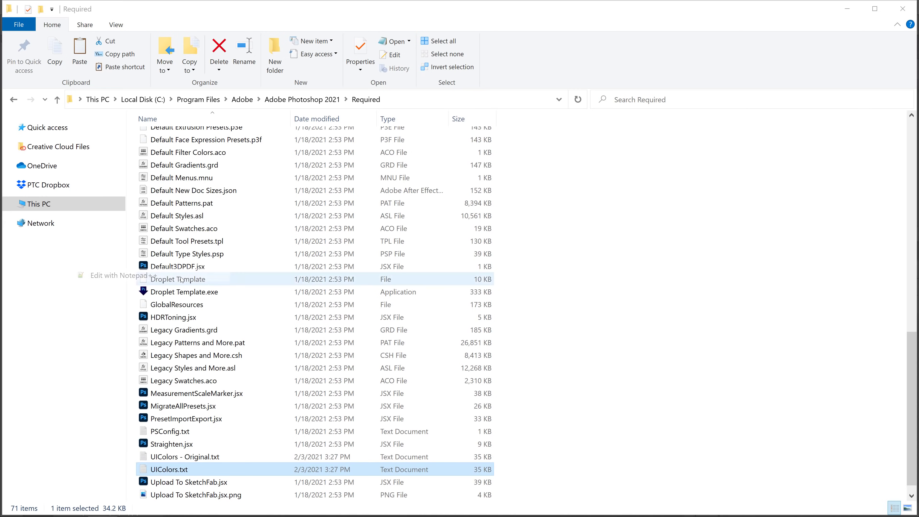
Step: Edit UIColors.txt in Notepad++ and inspect the Cyan colour value rows
left_click(120, 275)
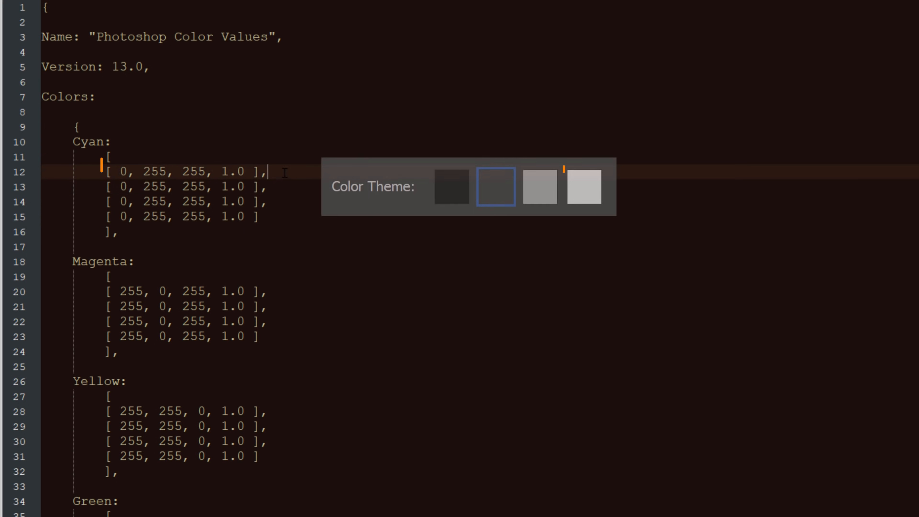
left_click(584, 186)
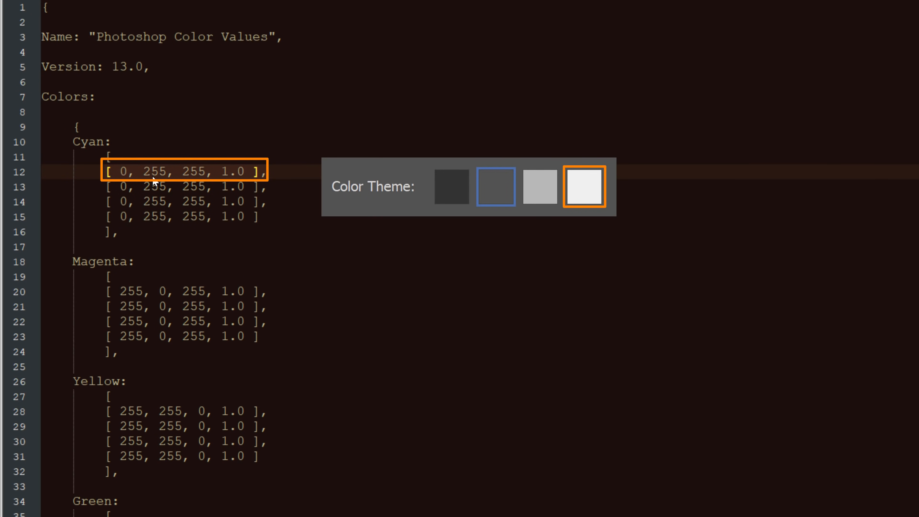
left_click(539, 187)
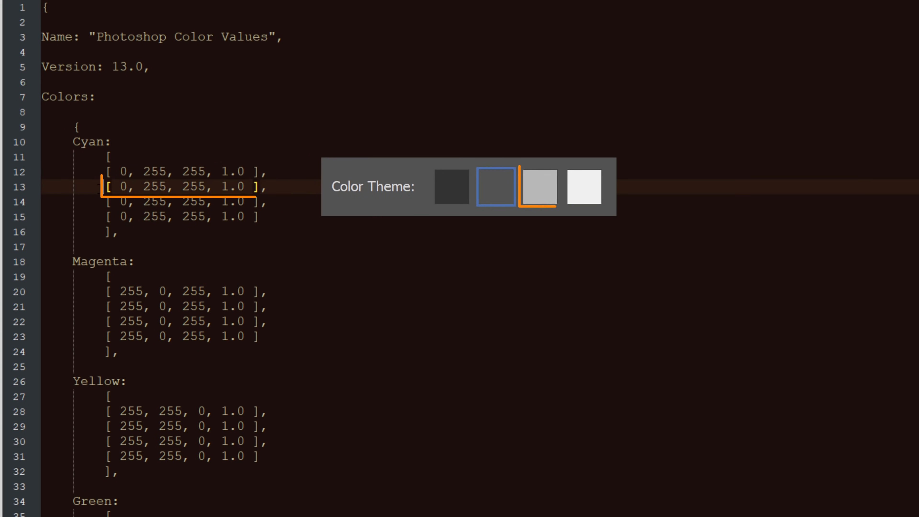
left_click(538, 186)
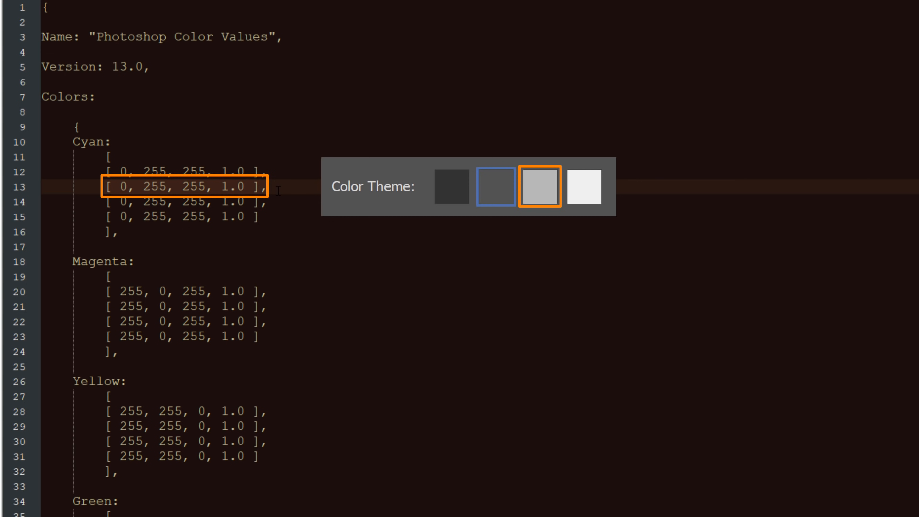
left_click(495, 186)
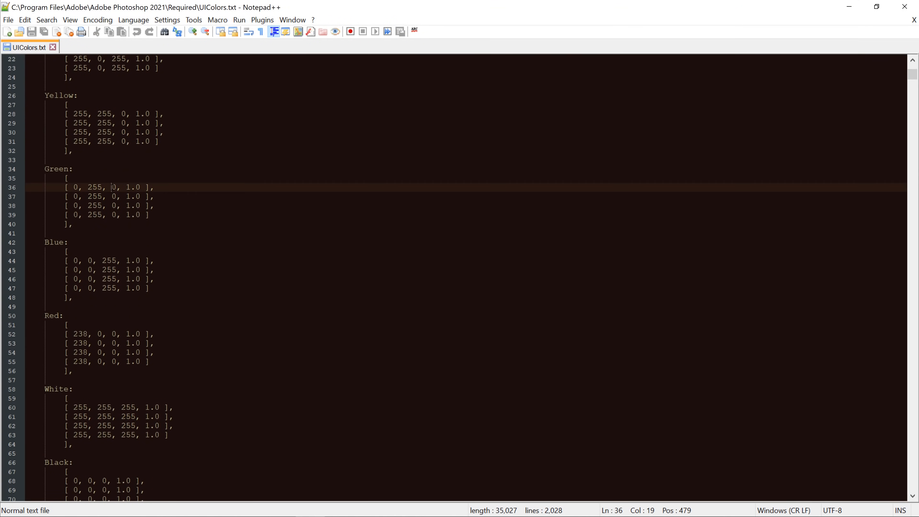
Step: Search the file for 'scrollbar' to jump to the WidgetScrollbarElevatorFill entry
scroll("up", 3)
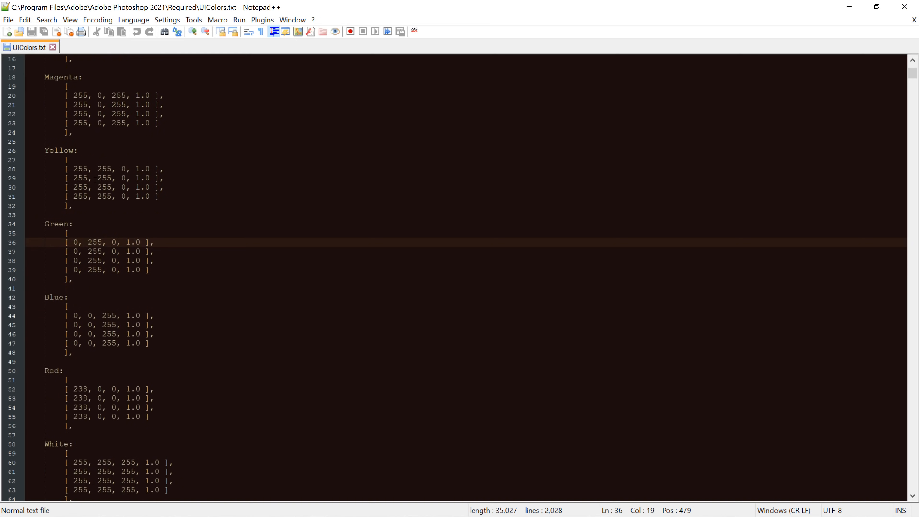
scroll("down", 3)
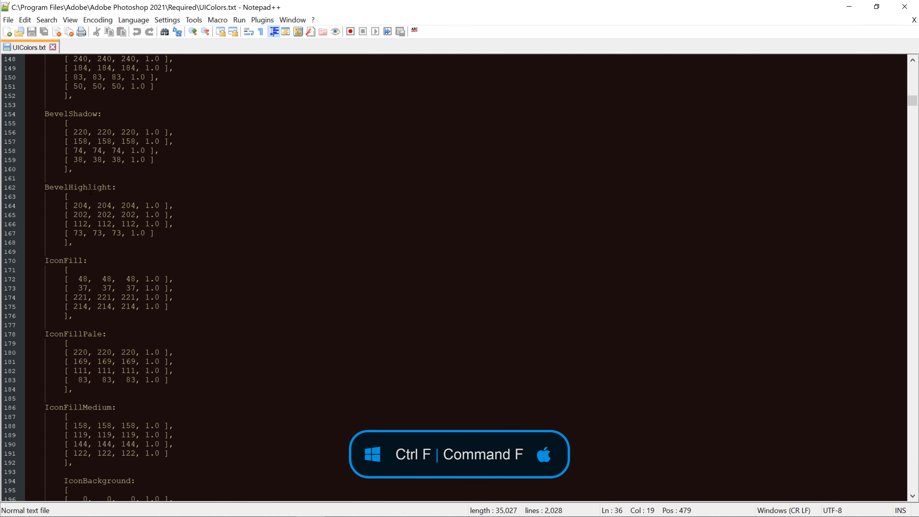
key("Ctrl+f")
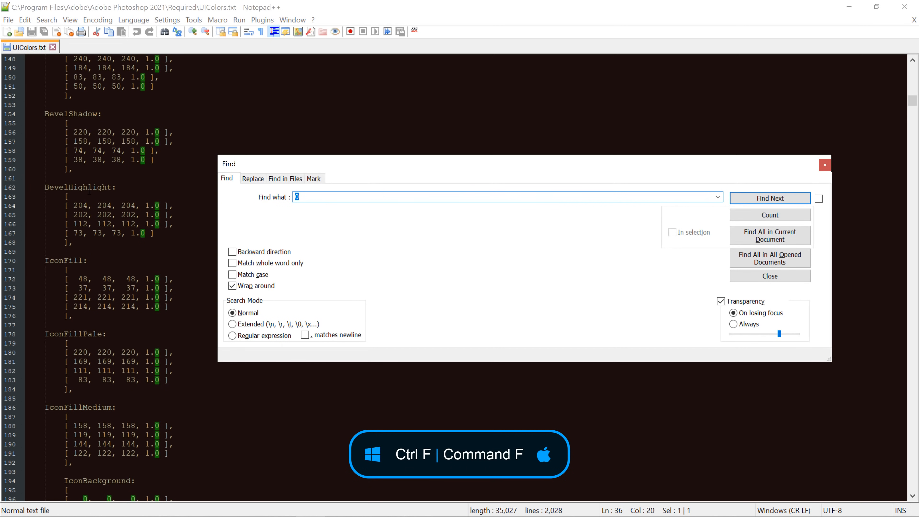
type("scrollbar")
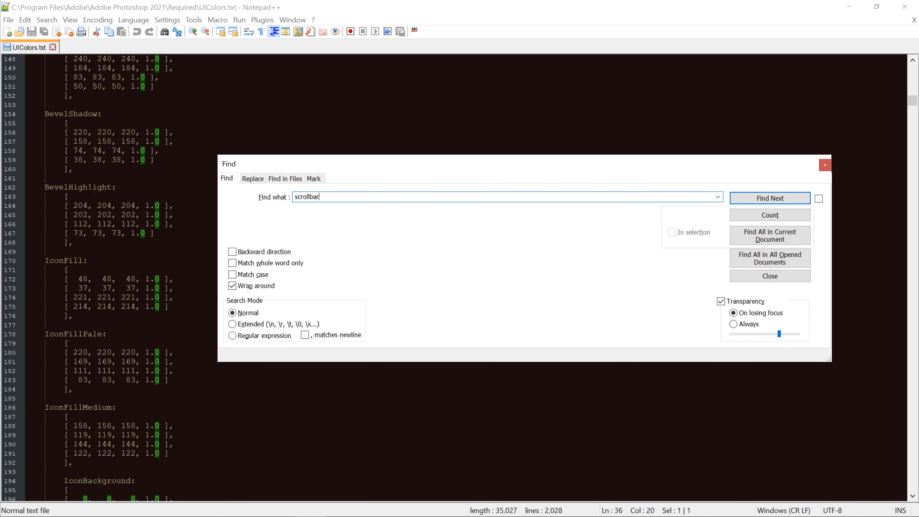
left_click(769, 197)
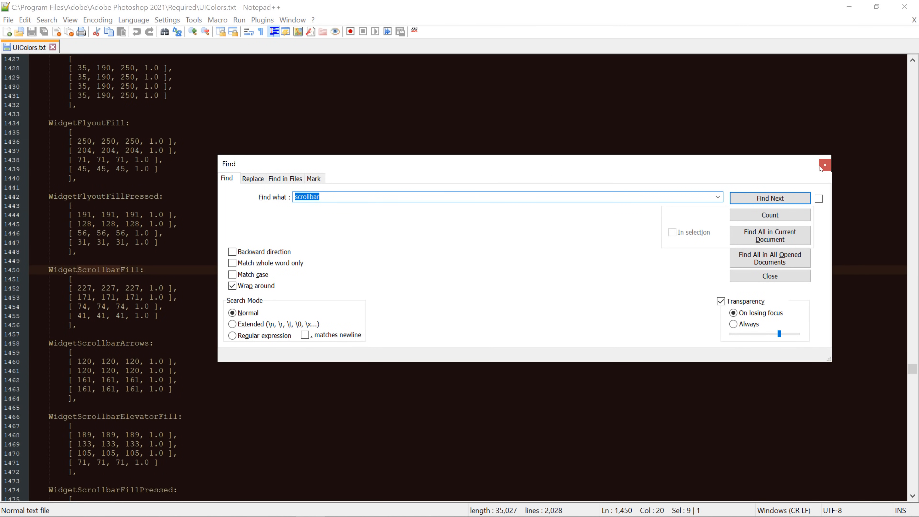
left_click(824, 164)
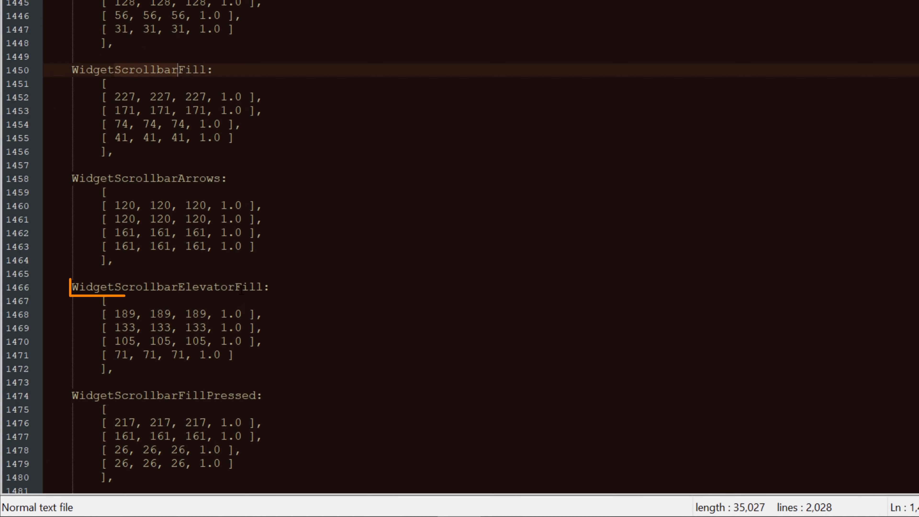
Step: Select the WidgetScrollbarElevatorFill name and then its 105, 105, 105 row
double_click(167, 287)
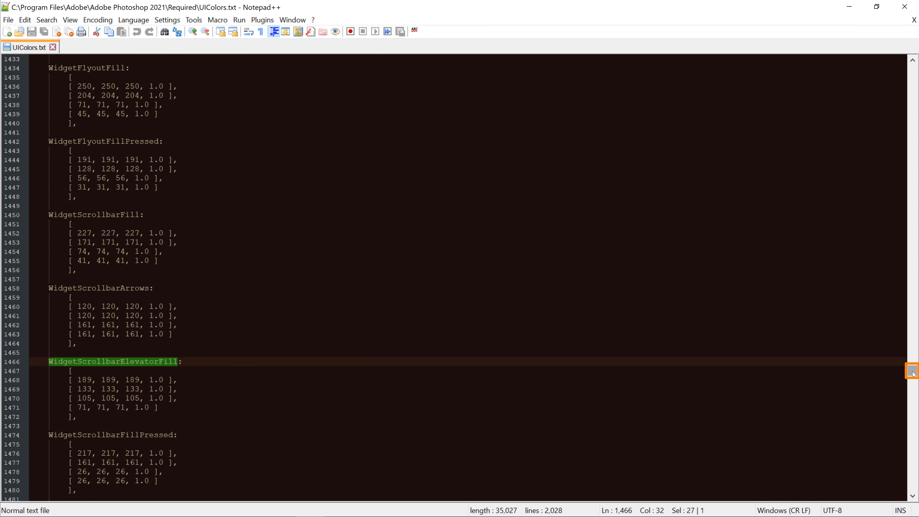
scroll("down", 3)
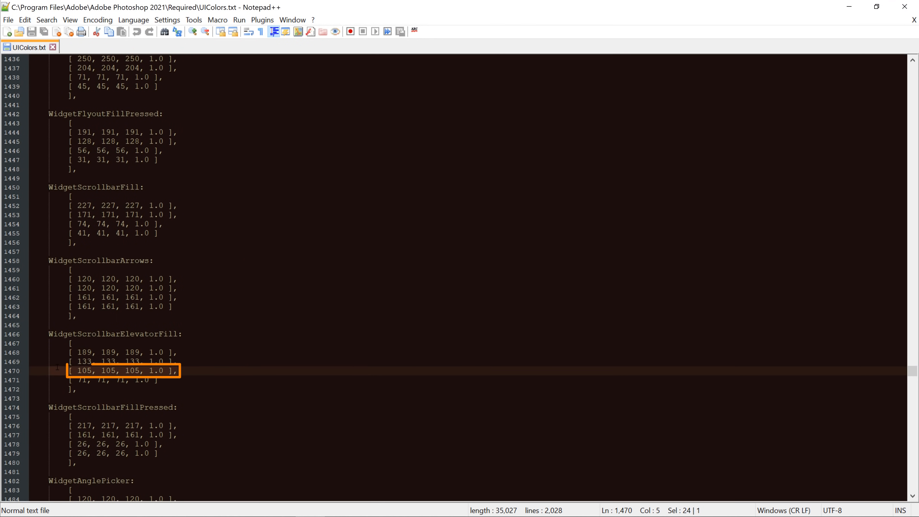
left_click(105, 370)
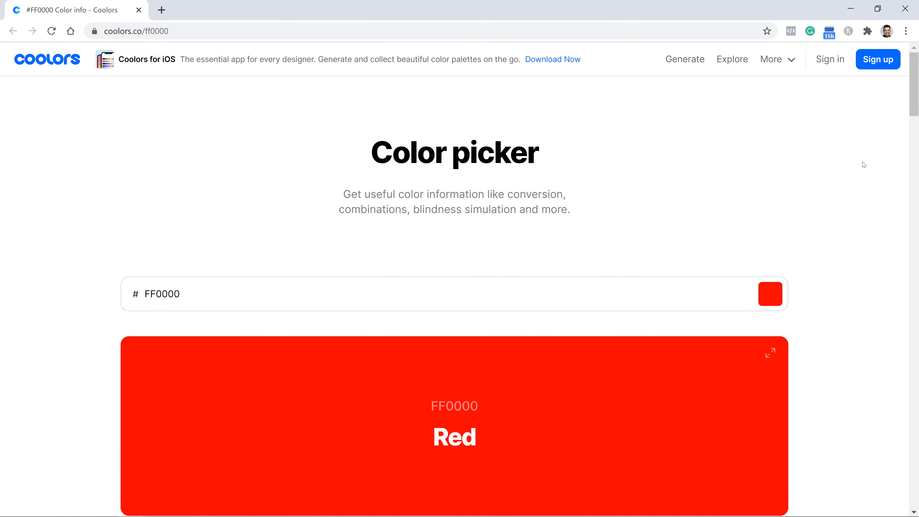
mouse_move(292, 146)
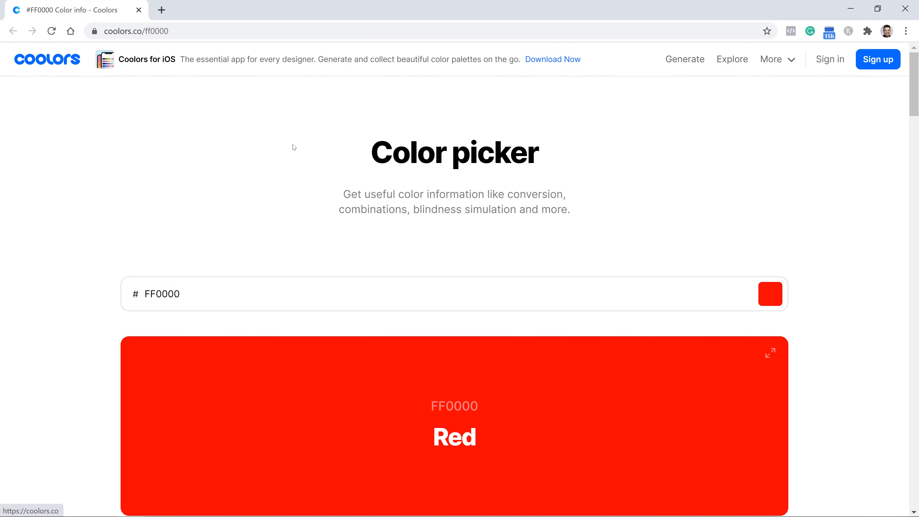
Step: Look up 007BFF Azure in Coolors and copy its RGB value 0, 123, 255
scroll("down", 3)
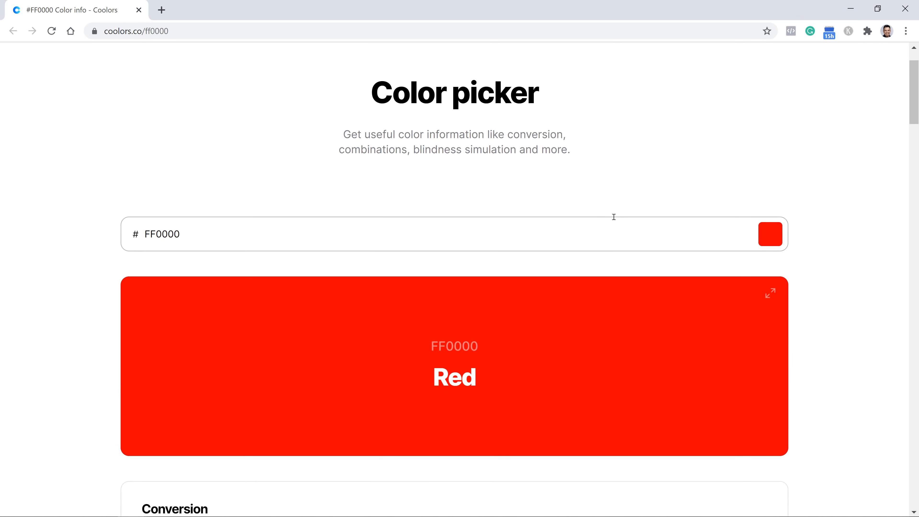
left_click(770, 234)
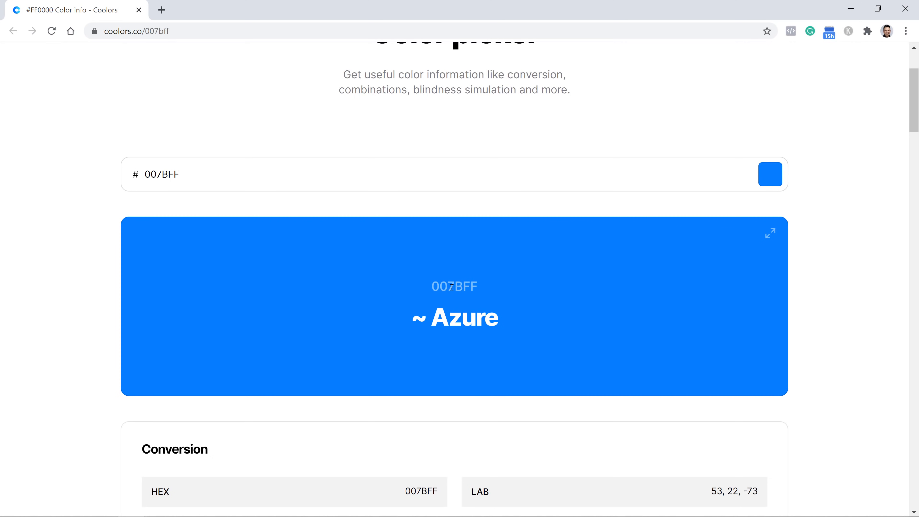
scroll("down", 3)
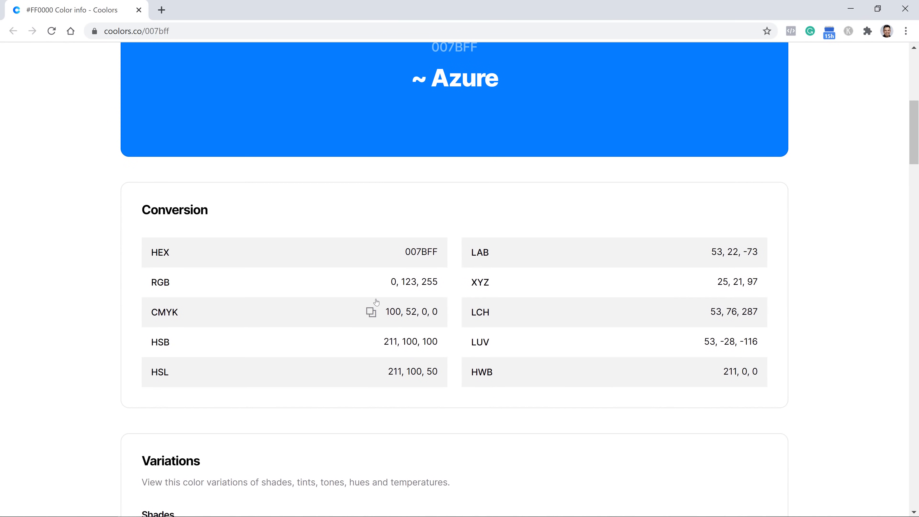
mouse_move(377, 284)
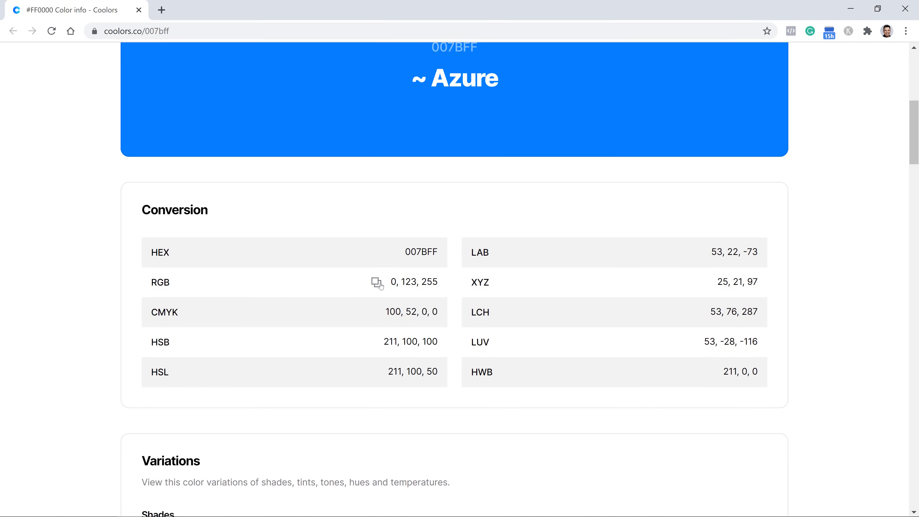
left_click(376, 282)
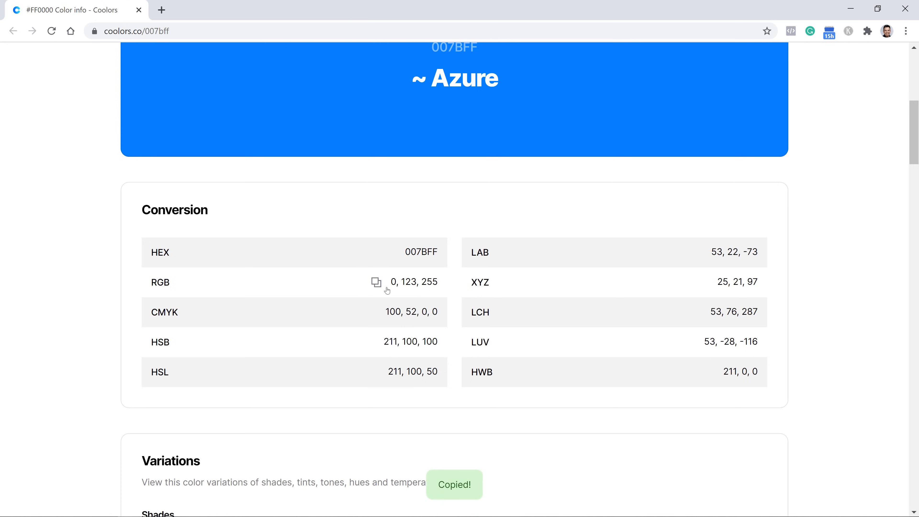
scroll("down", 3)
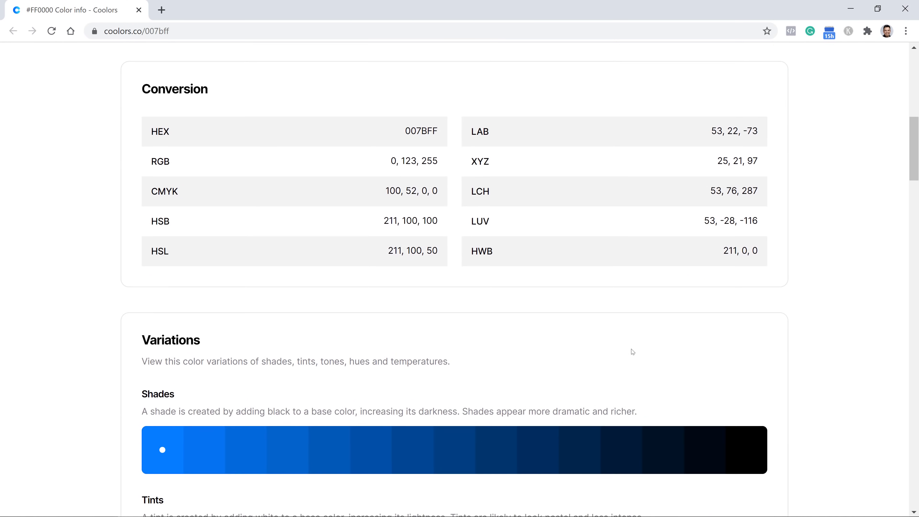
scroll("down", 3)
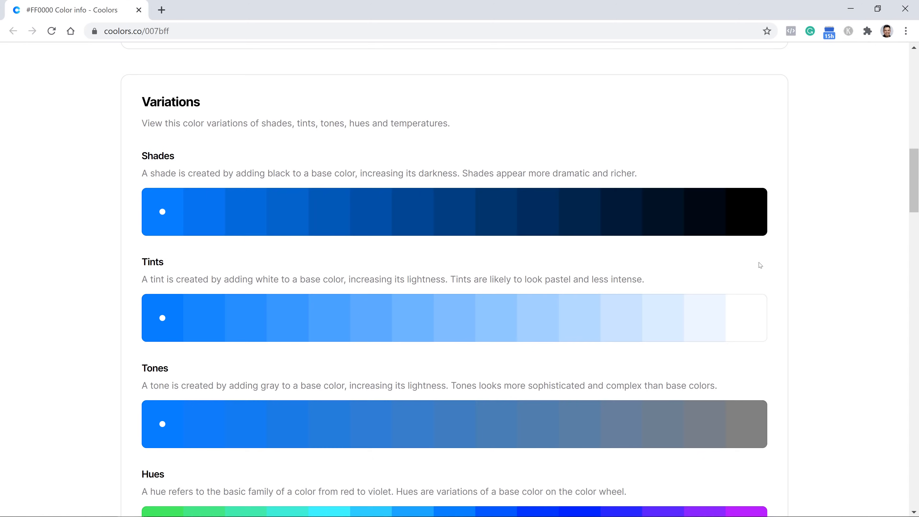
scroll("down", 3)
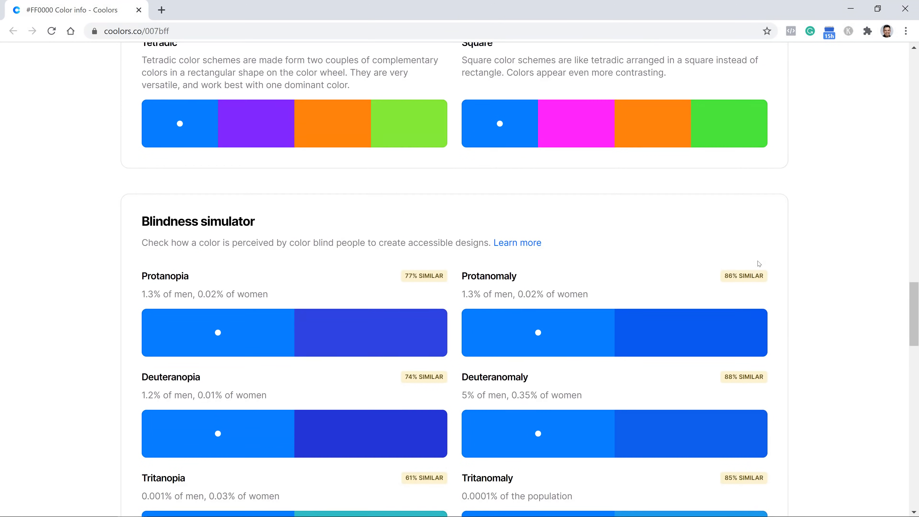
scroll("down", 3)
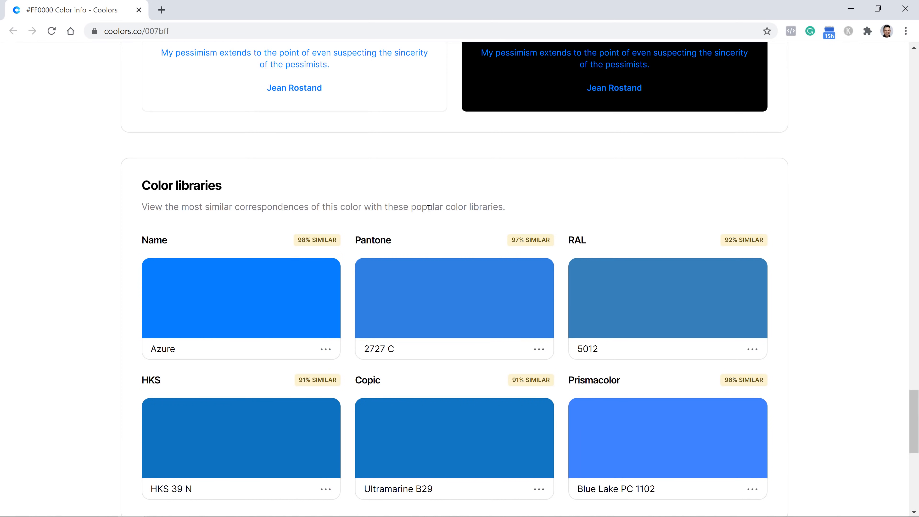
scroll("down", 3)
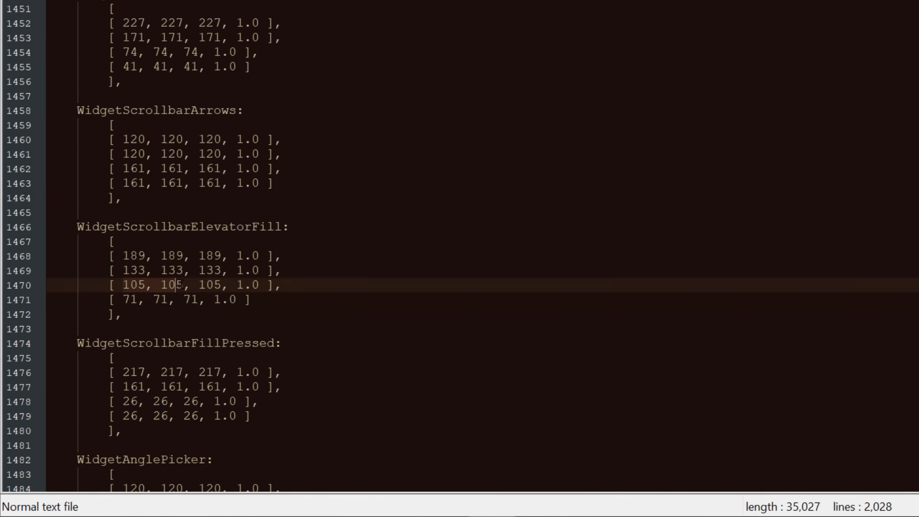
Step: Paste 0, 123, 255 over the row, save UIColors.txt and relaunch Notepad++ as administrator
key("ctrl+v")
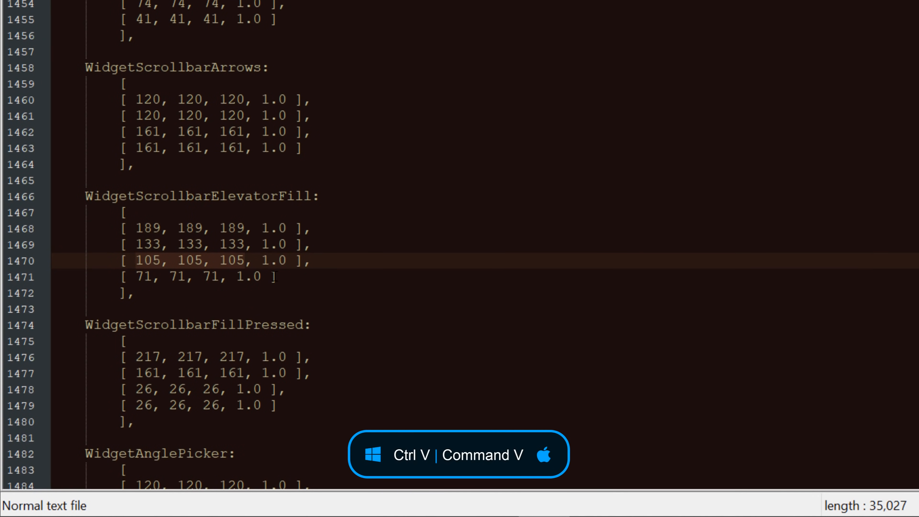
key("ctrl+v")
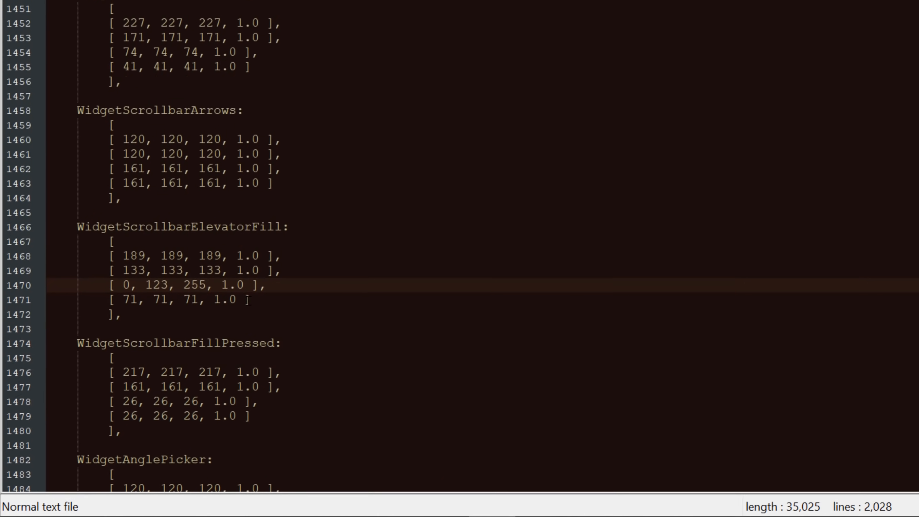
key("ctrl+s")
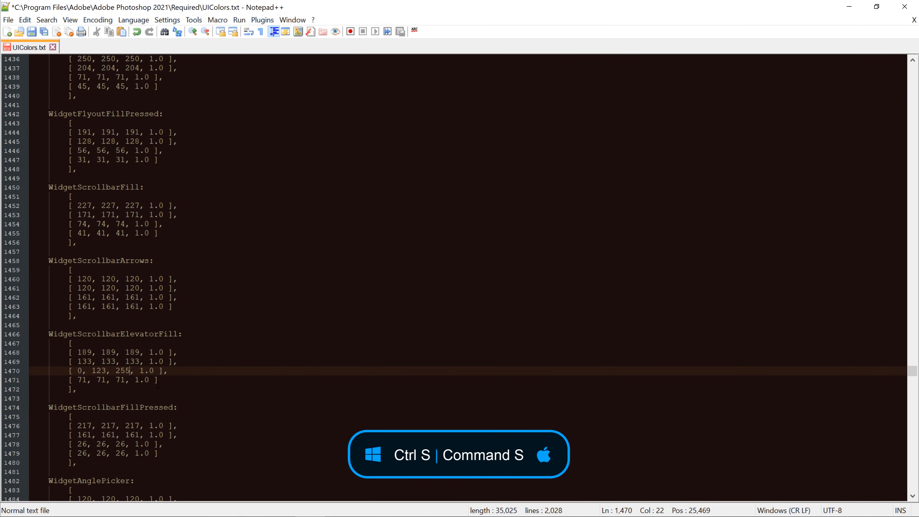
key("ctrl+s")
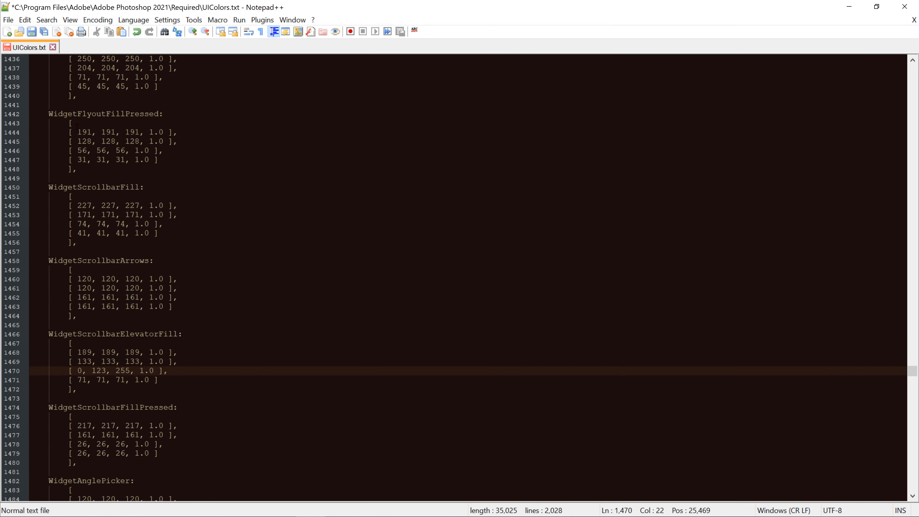
key("ctrl+s")
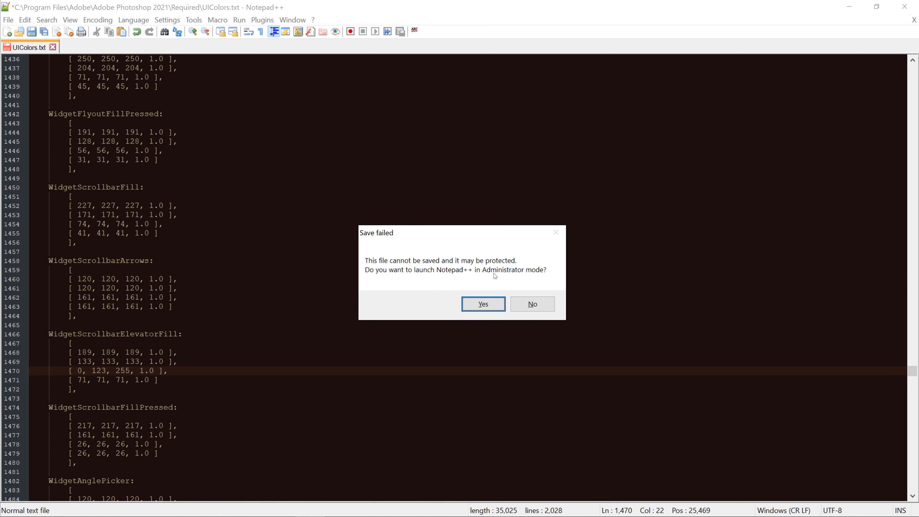
left_click(532, 303)
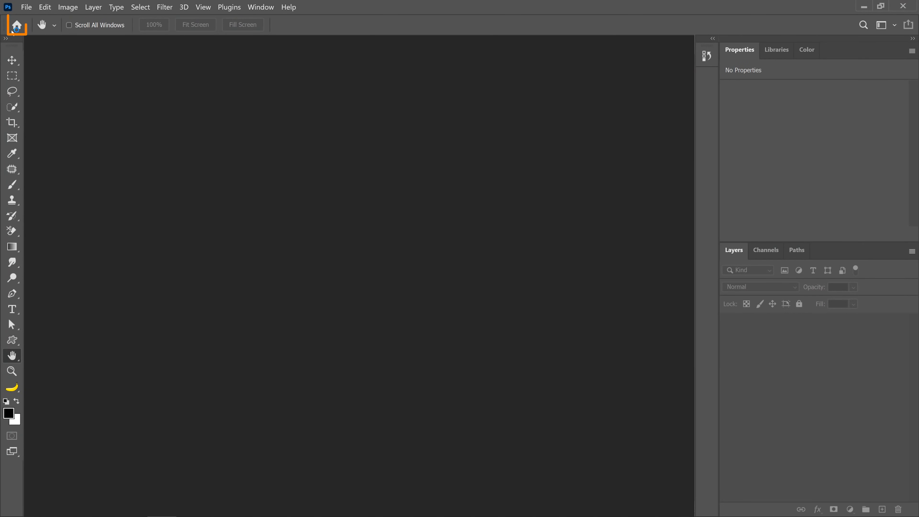
Step: From the Photoshop Home screen, reopen the recent Super Woman.psd document
left_click(15, 25)
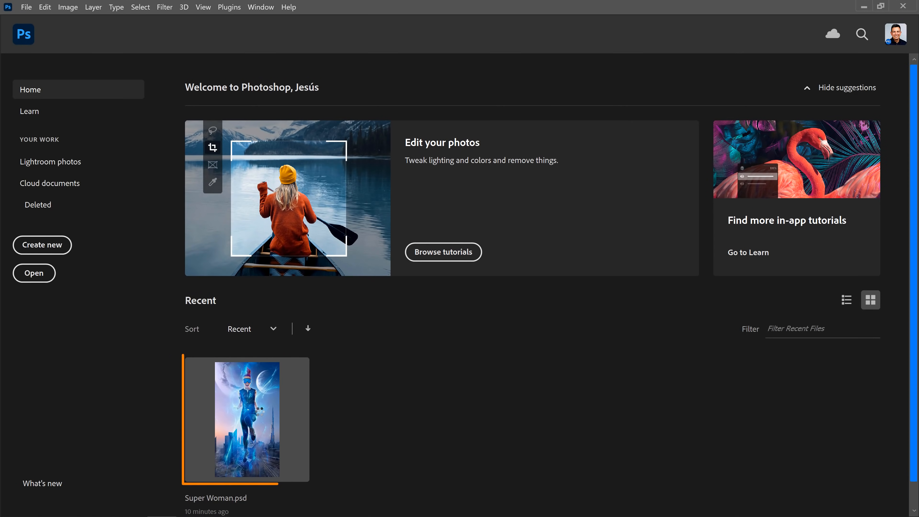
double_click(246, 420)
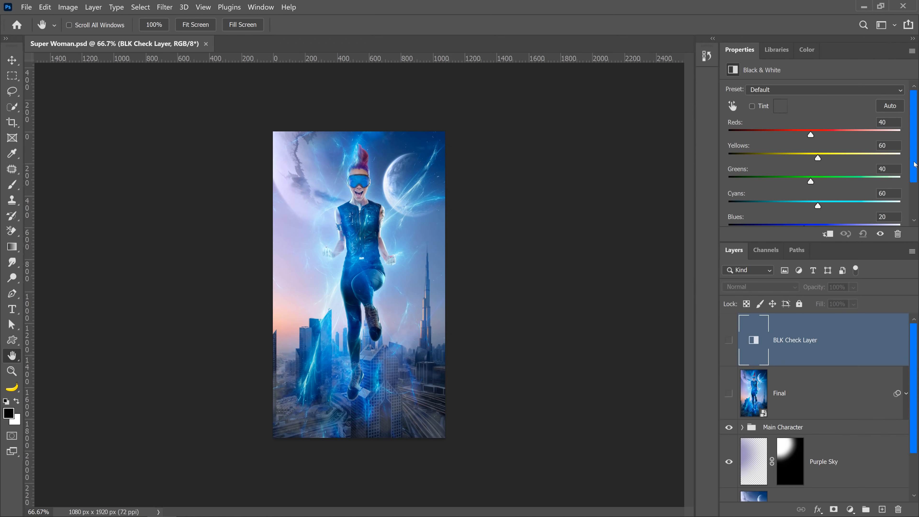
mouse_move(366, 298)
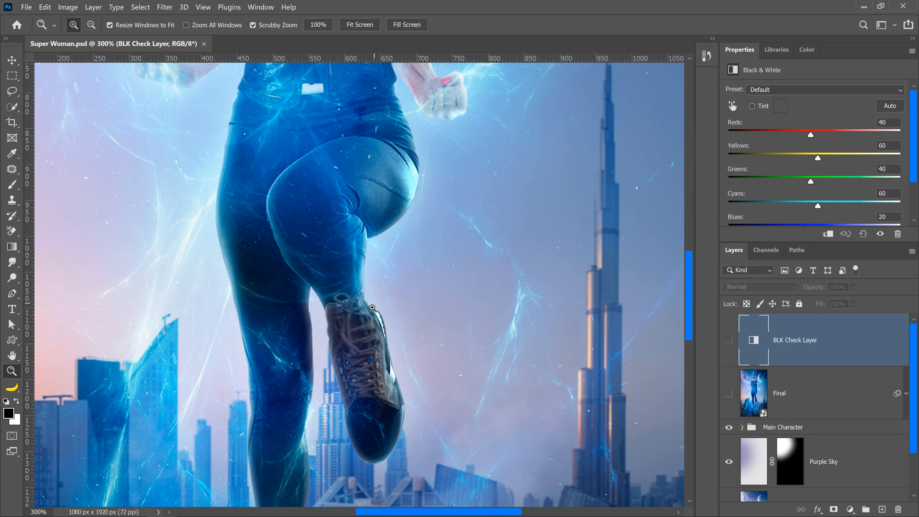
mouse_move(389, 312)
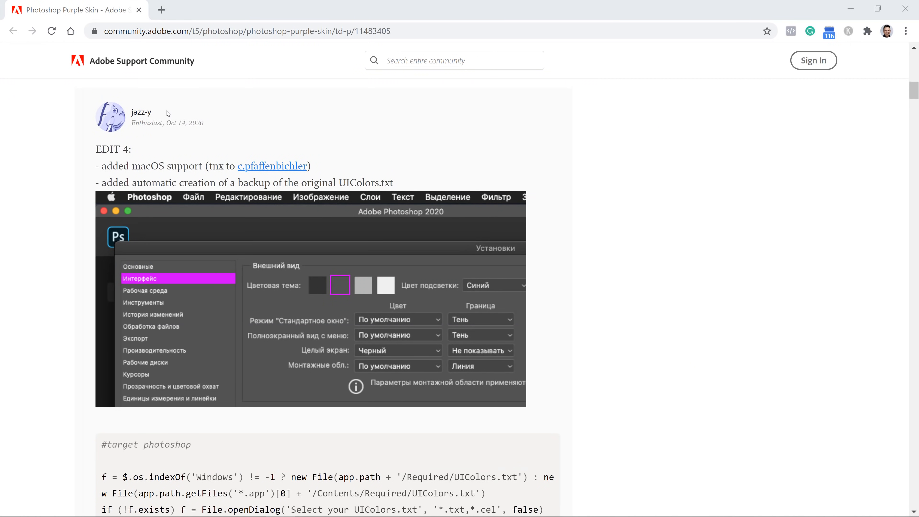
mouse_move(598, 136)
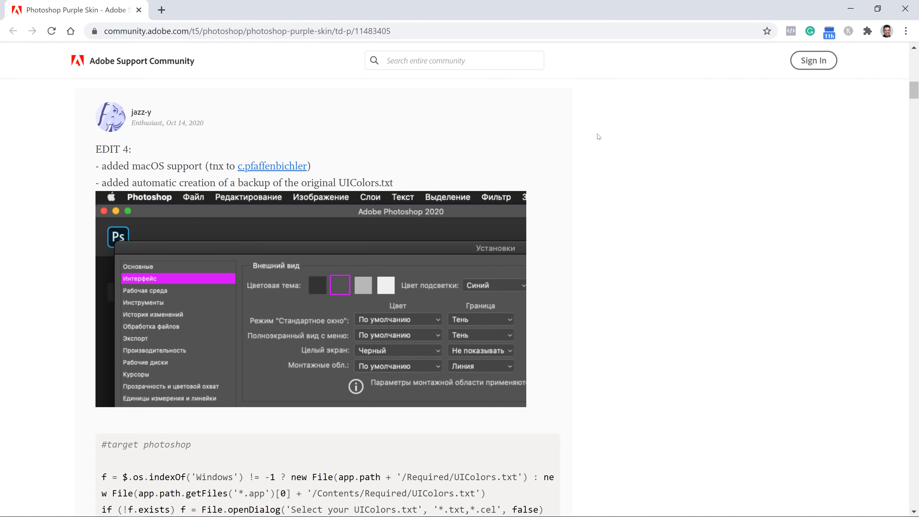
Step: Scroll through the Photoshop Purple Skin thread to read the posted UIColors script code
scroll("down", 3)
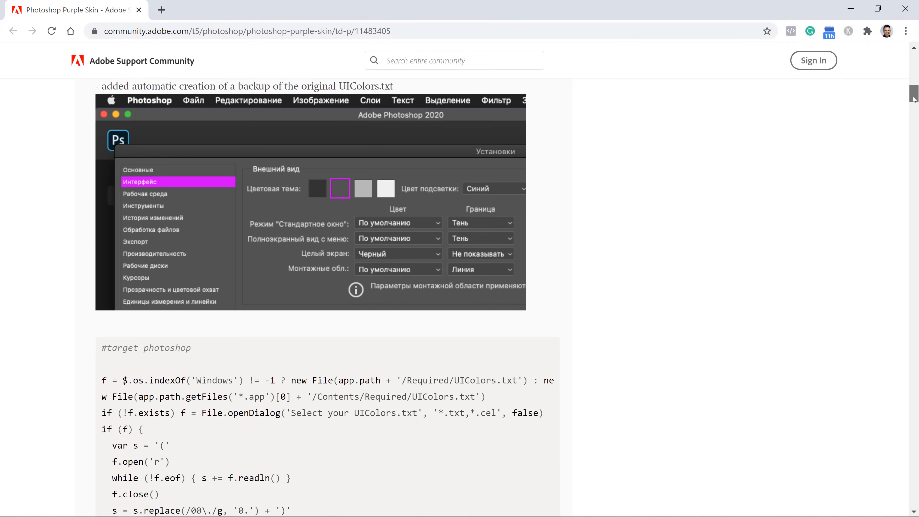
scroll("down", 3)
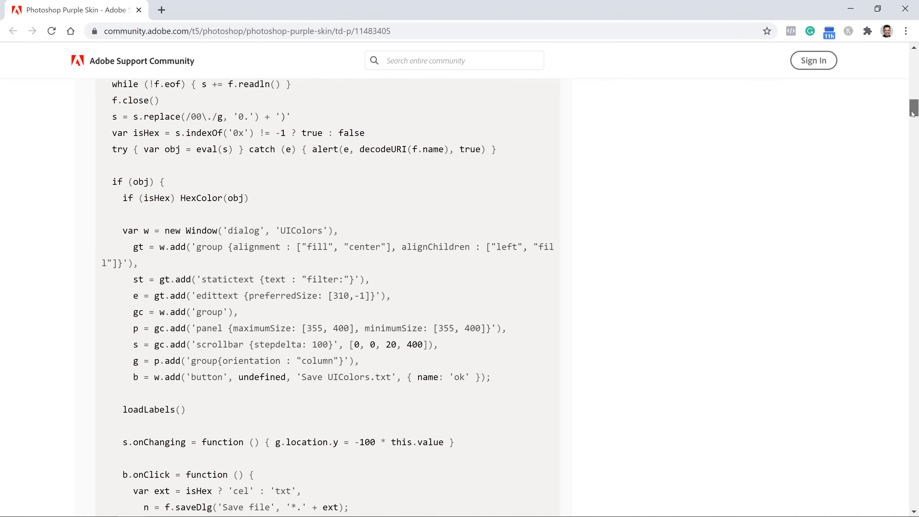
scroll("down", 3)
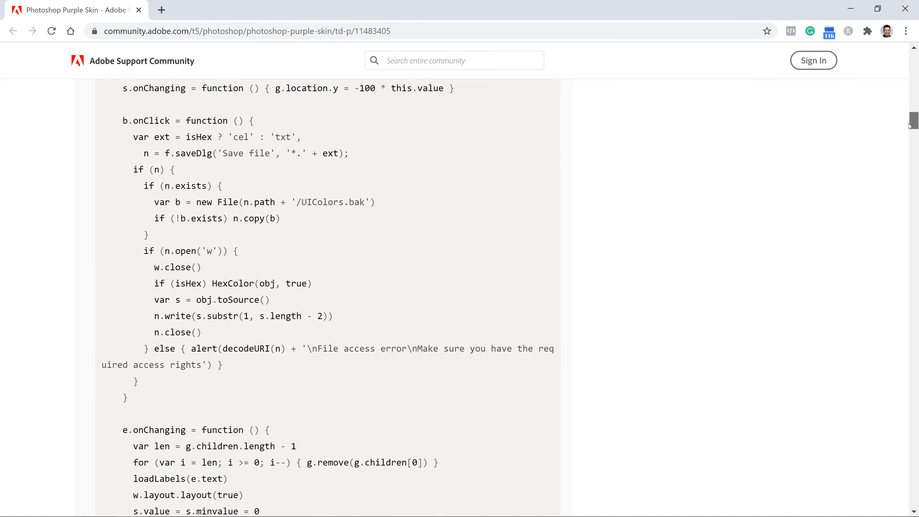
scroll("down", 3)
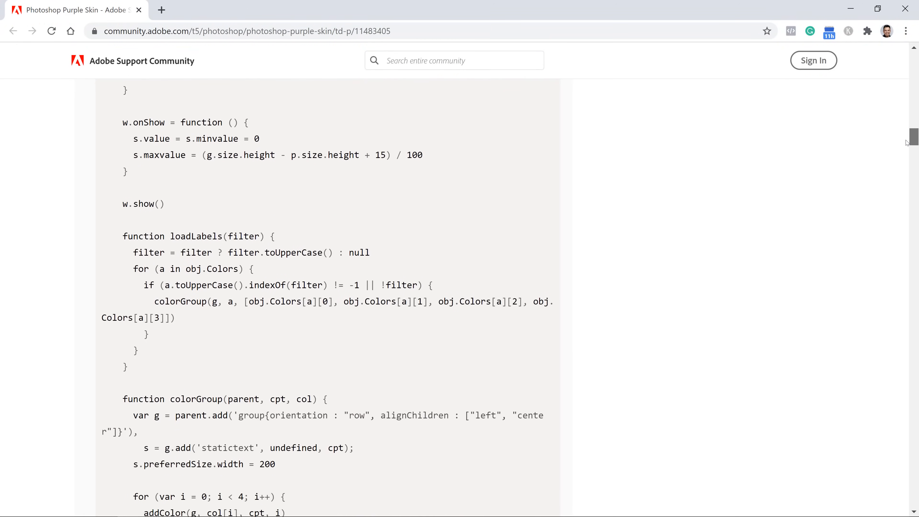
scroll("down", 3)
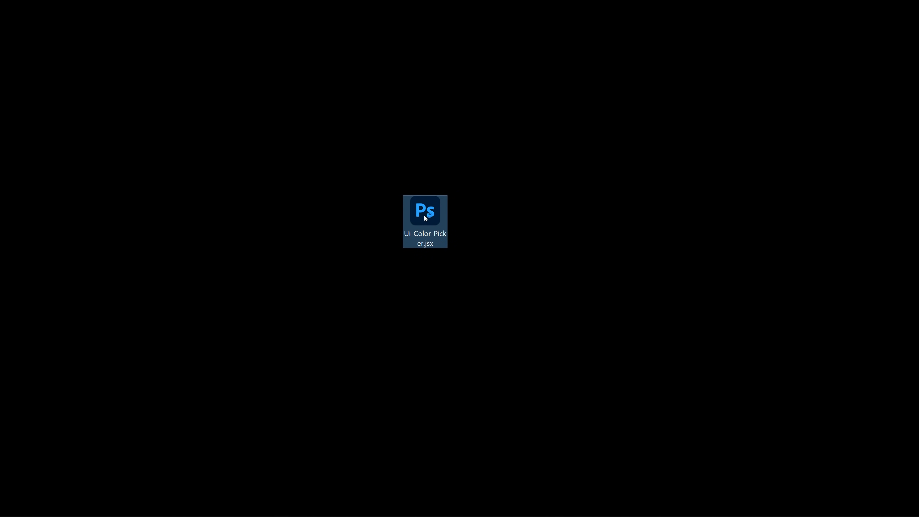
Step: Run Ui-Color-Picker.jsx, confirm the warning, and scroll the UIColors list to WidgetScrollbarElevatorFill
double_click(424, 211)
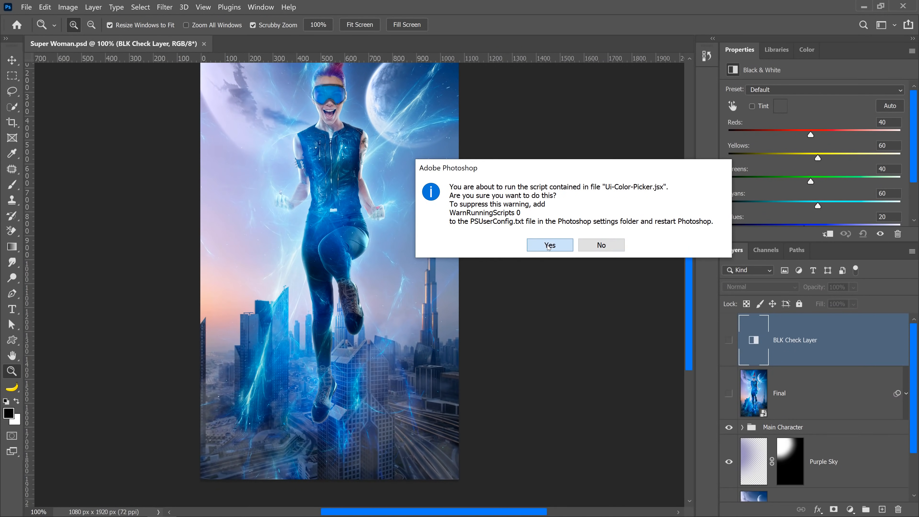
left_click(548, 245)
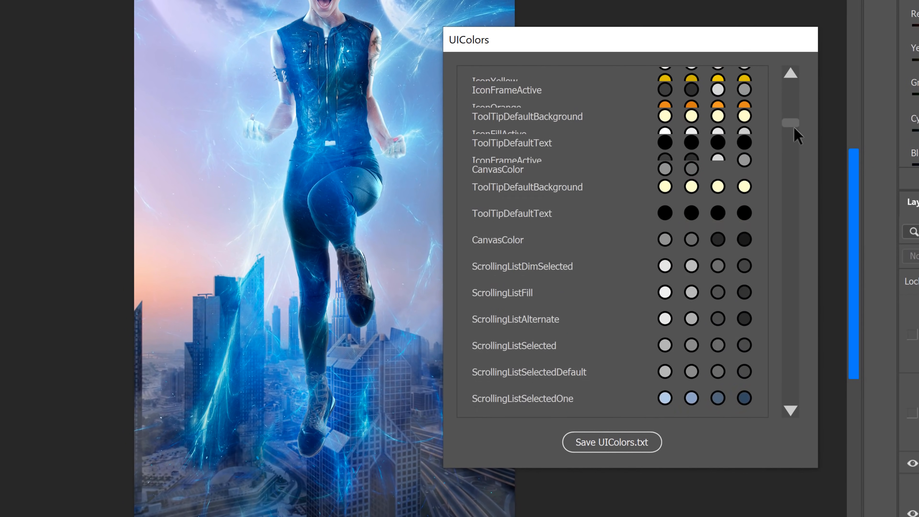
scroll("down", 3)
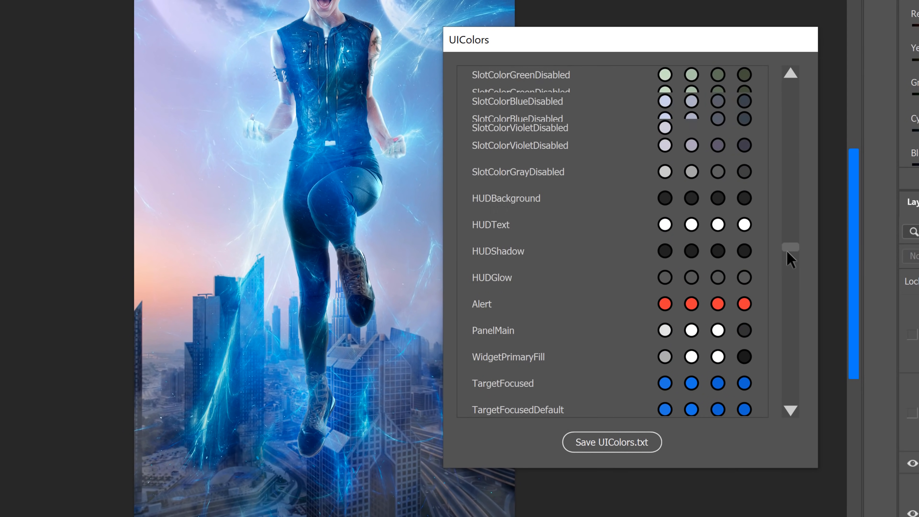
scroll("down", 3)
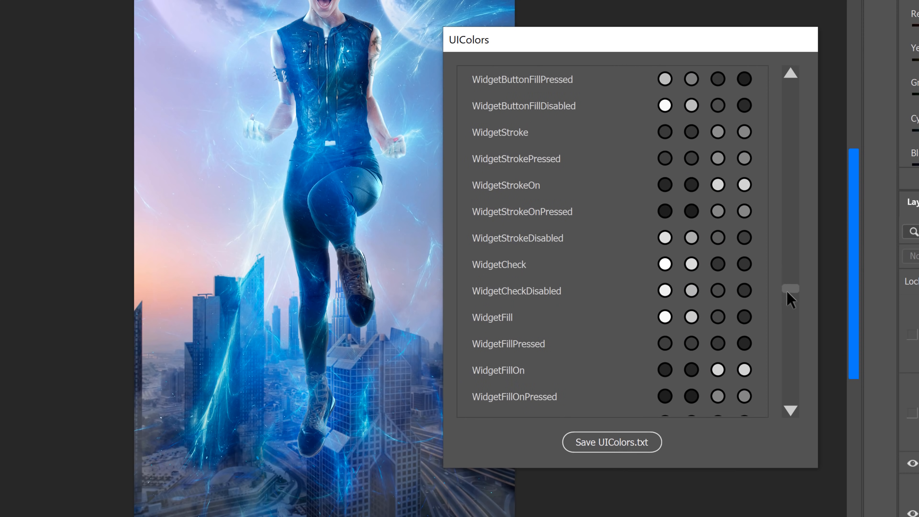
scroll("down", 3)
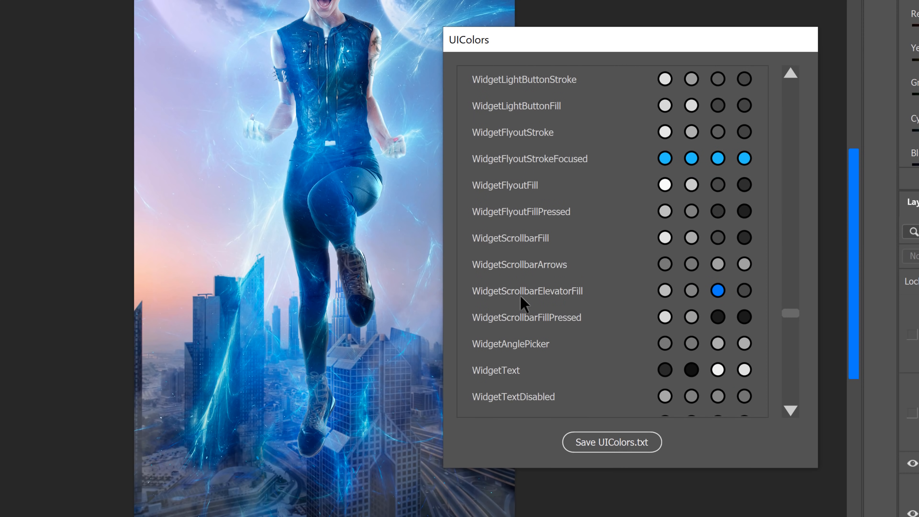
mouse_move(722, 311)
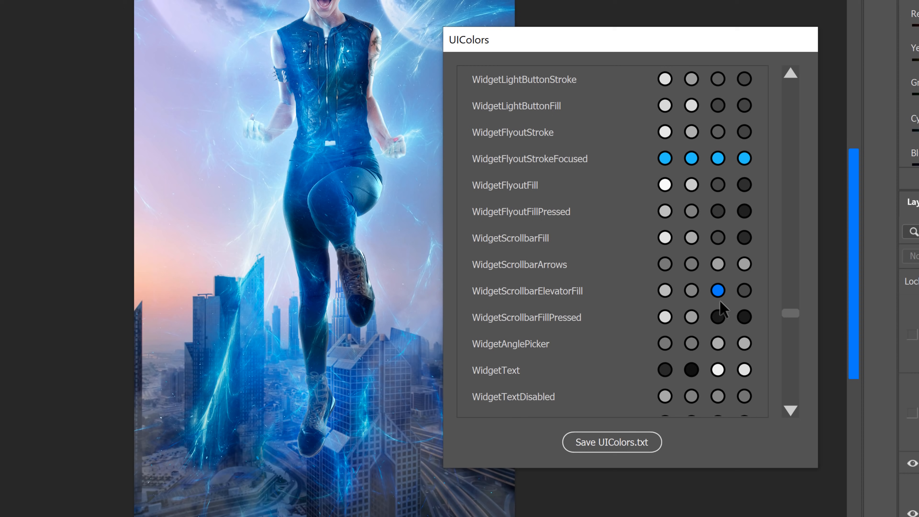
mouse_move(719, 298)
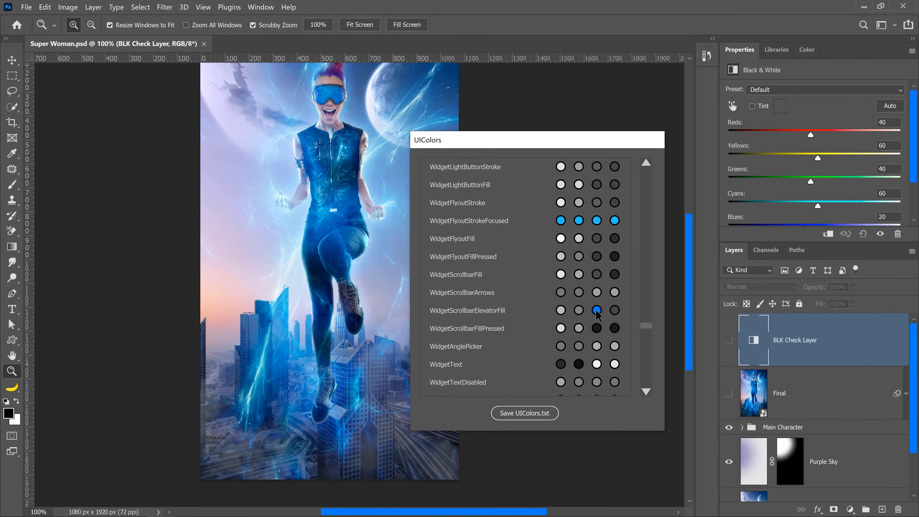
Step: Change the blue WidgetScrollbarElevatorFill swatch to red and start saving UIColors.txt
left_click(597, 310)
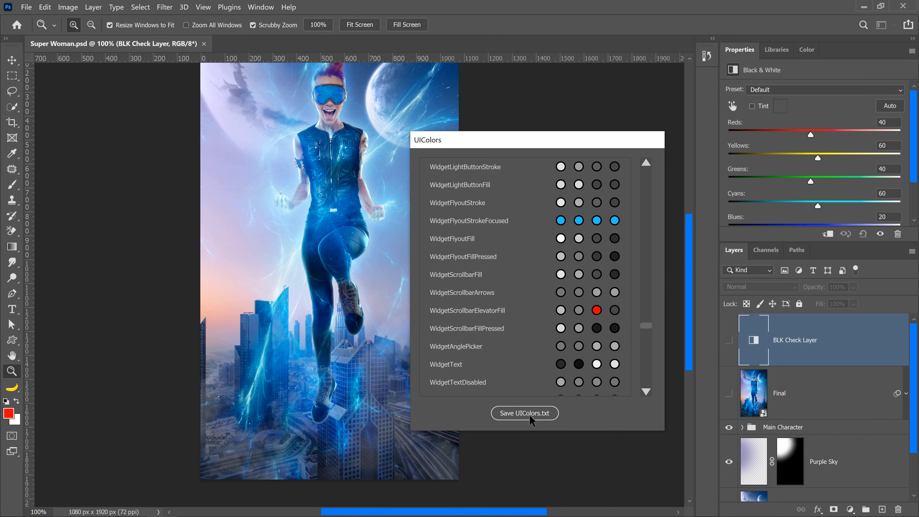
left_click(524, 413)
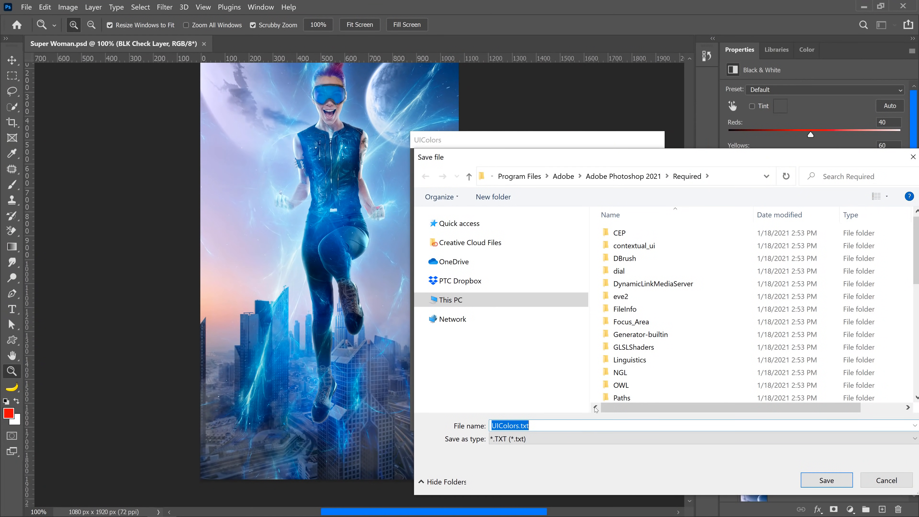
mouse_move(467, 259)
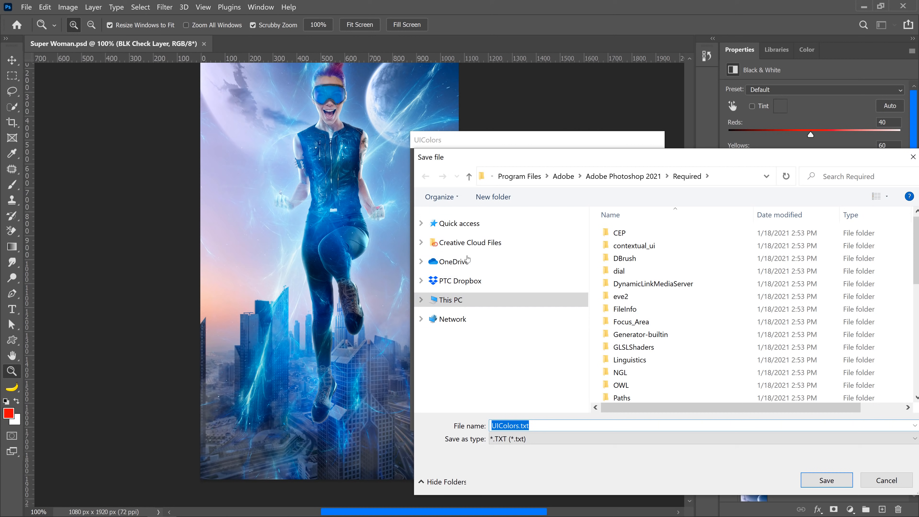
Step: Save UIColors.txt to the Desktop via Quick access
left_click(421, 223)
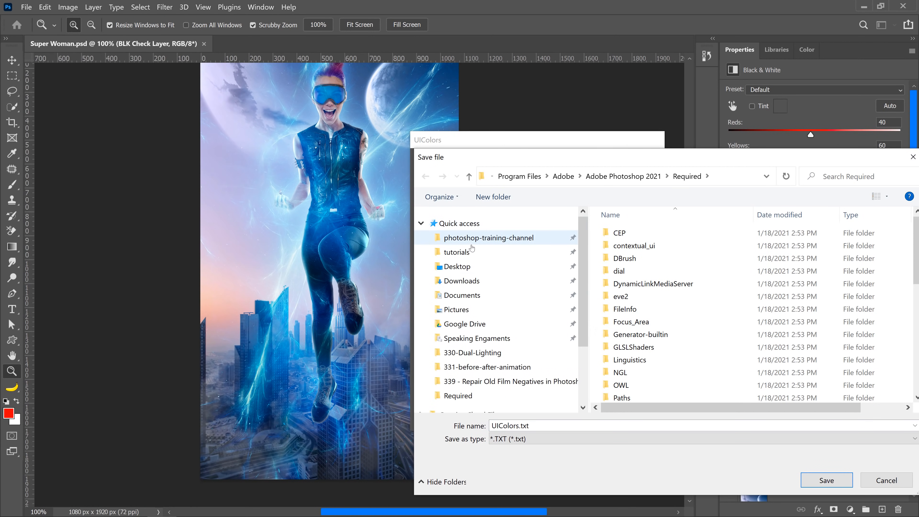
left_click(456, 266)
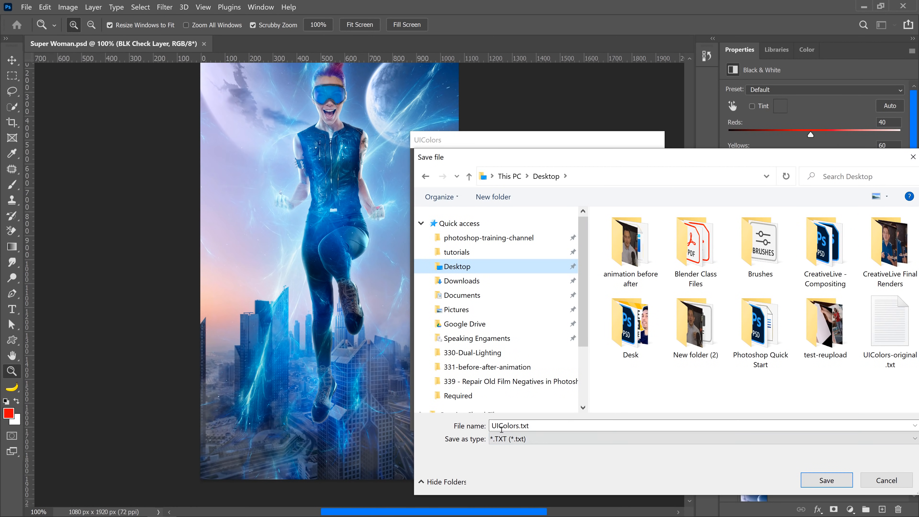
left_click(825, 480)
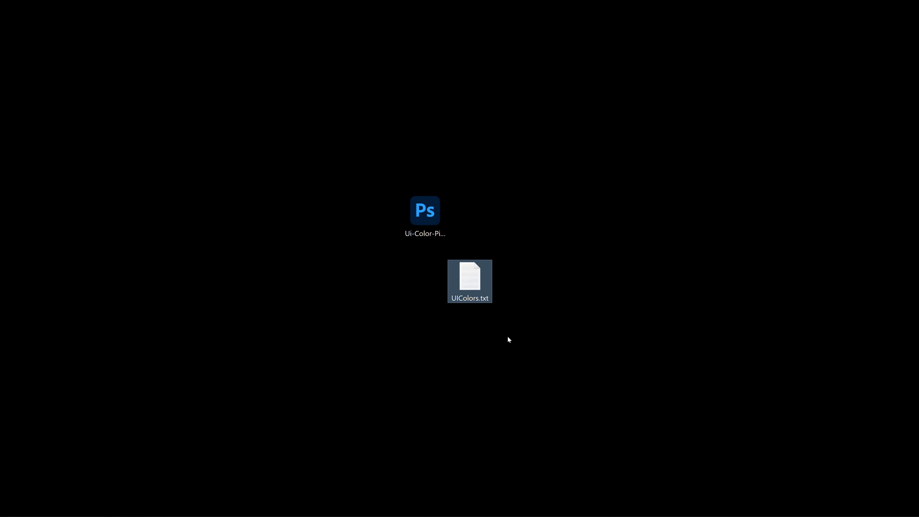
mouse_move(473, 287)
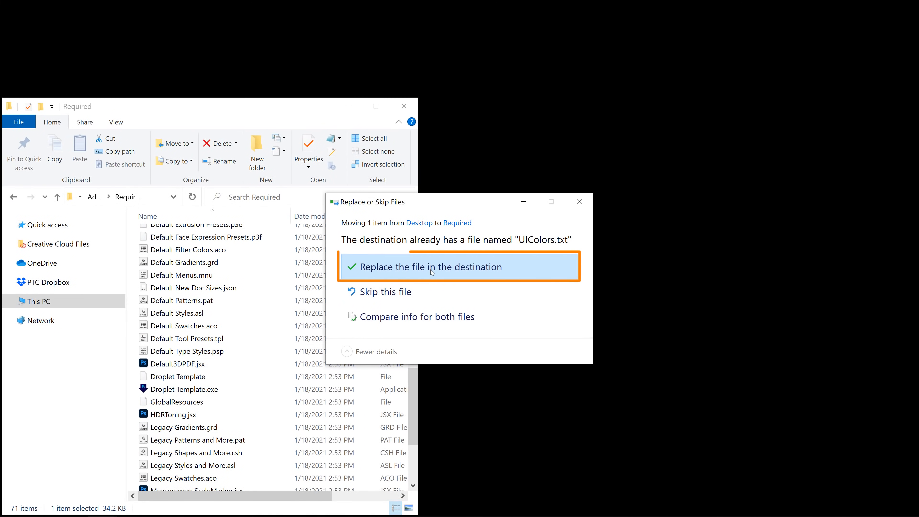
Step: Overwrite UIColors.txt in Photoshop's Required folder, granting administrator permission
left_click(429, 267)
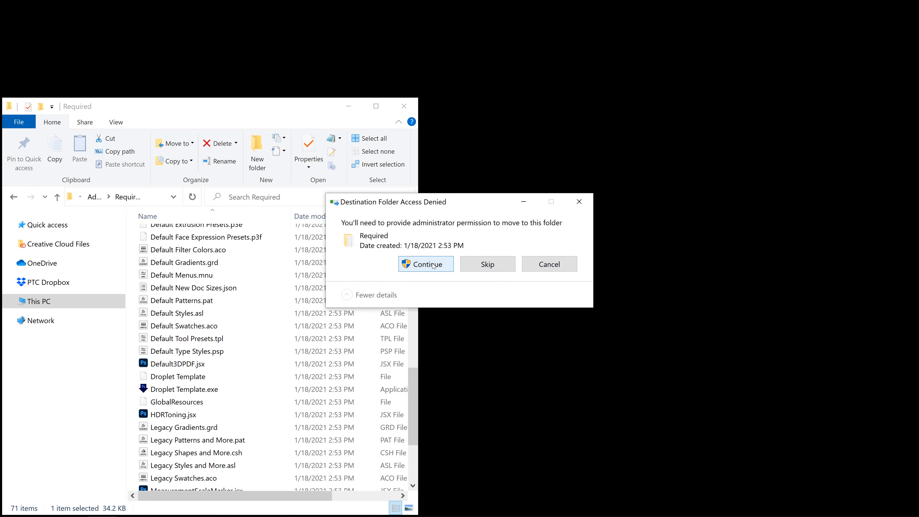
left_click(426, 264)
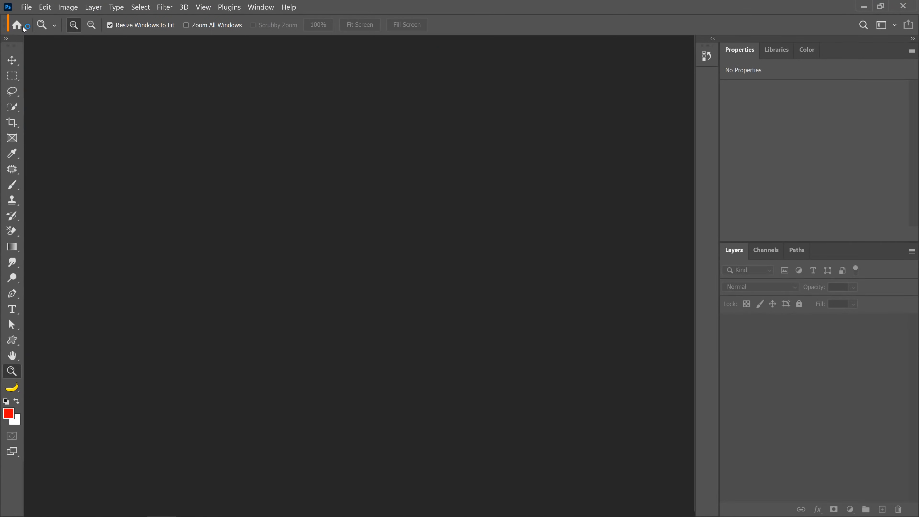
Step: Reopen Super Woman.psd from the Home screen's Recent list, now showing red scrollbar thumbs
left_click(17, 25)
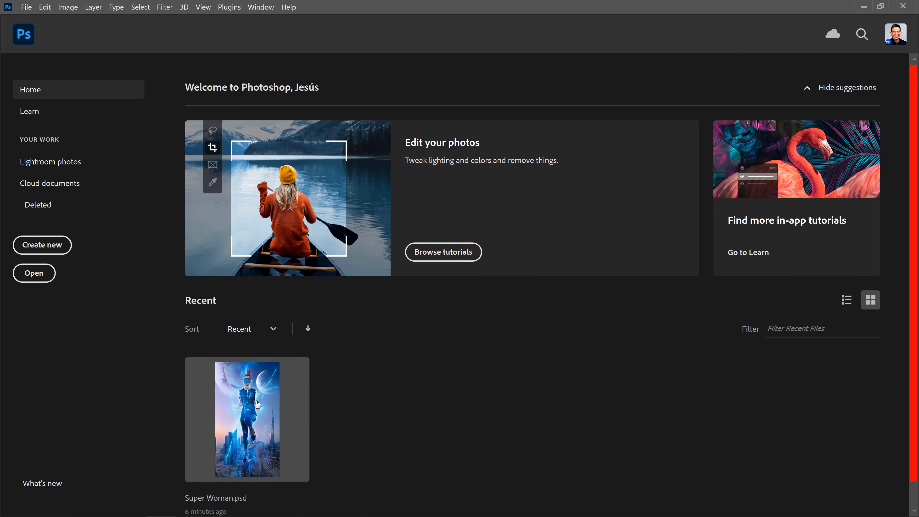
double_click(247, 419)
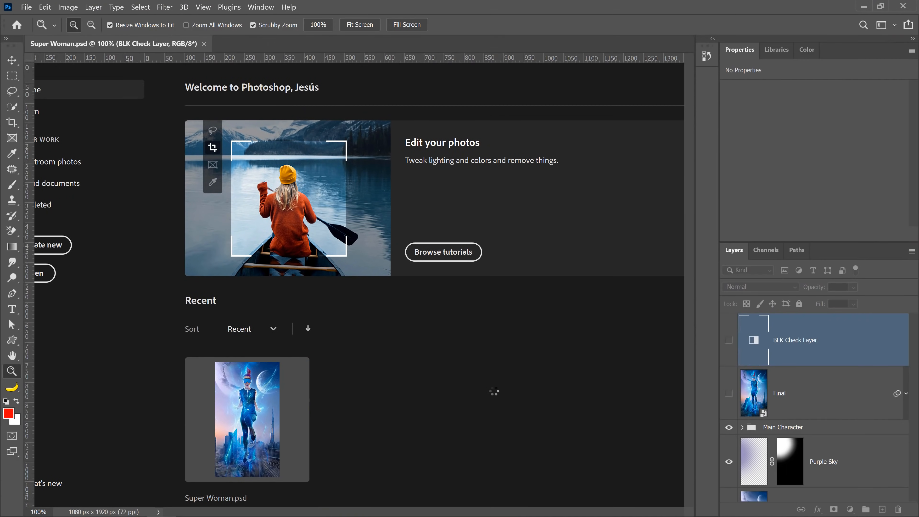
double_click(247, 419)
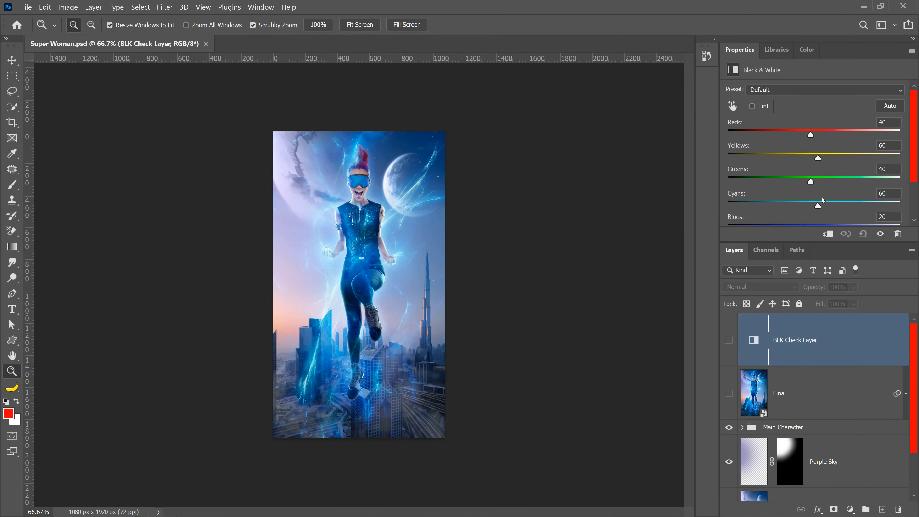